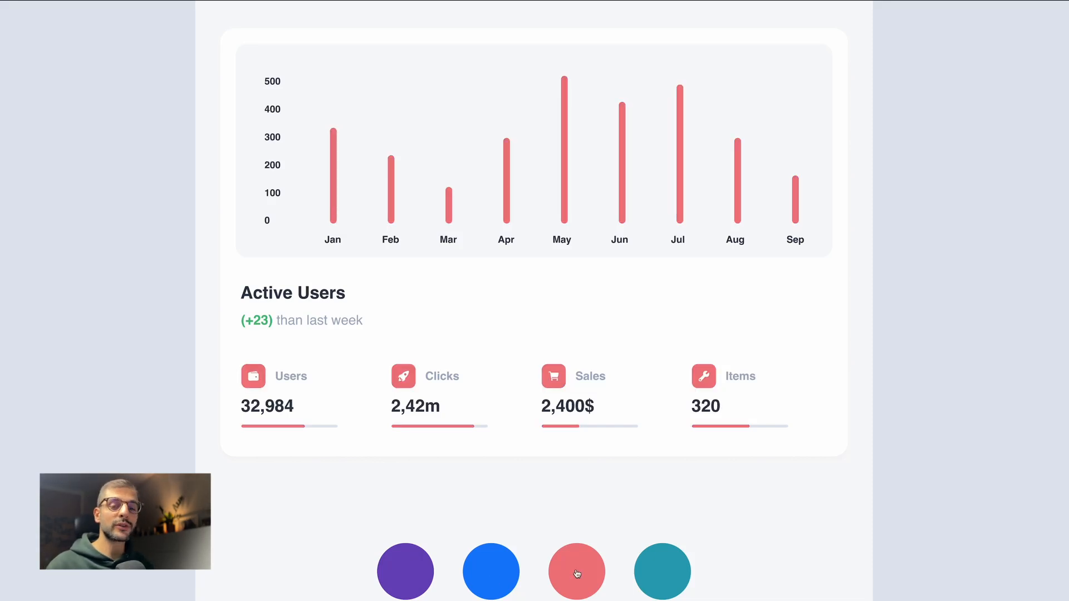
Step: In the prototype preview, switch the card's accents using the purple and yellow colour circles
{"action": "left_click", "coordinate": [405, 571]}
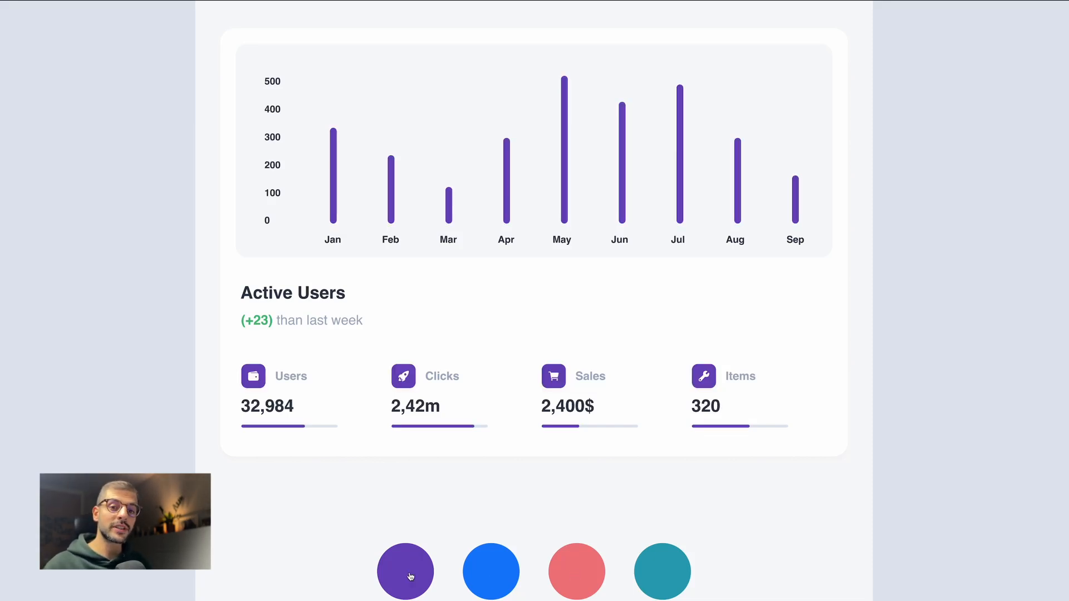
{"action": "left_click", "coordinate": [490, 571]}
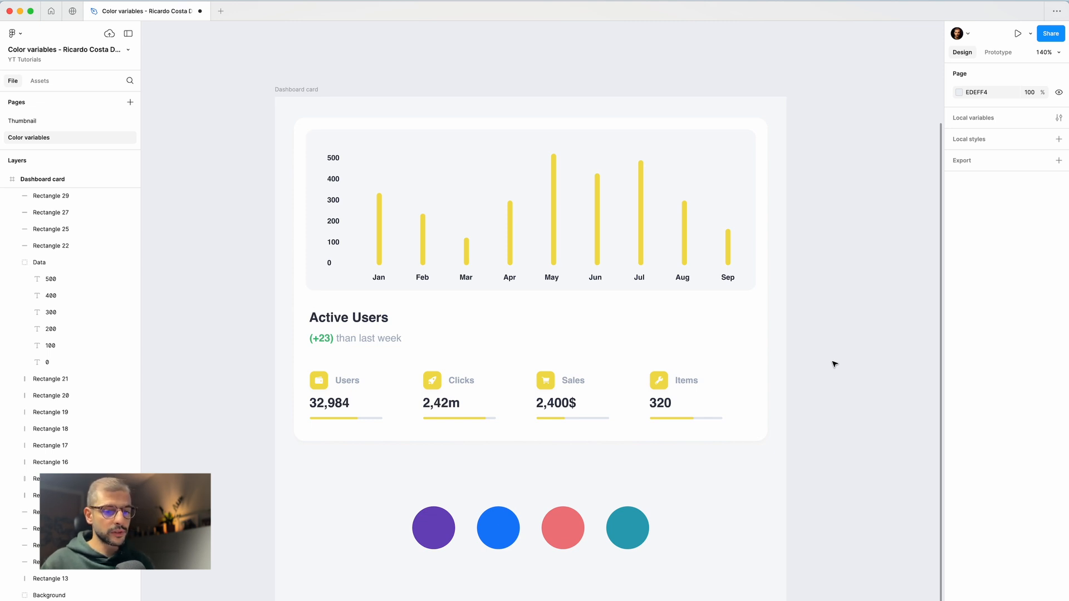
{"action": "left_click", "coordinate": [484, 212]}
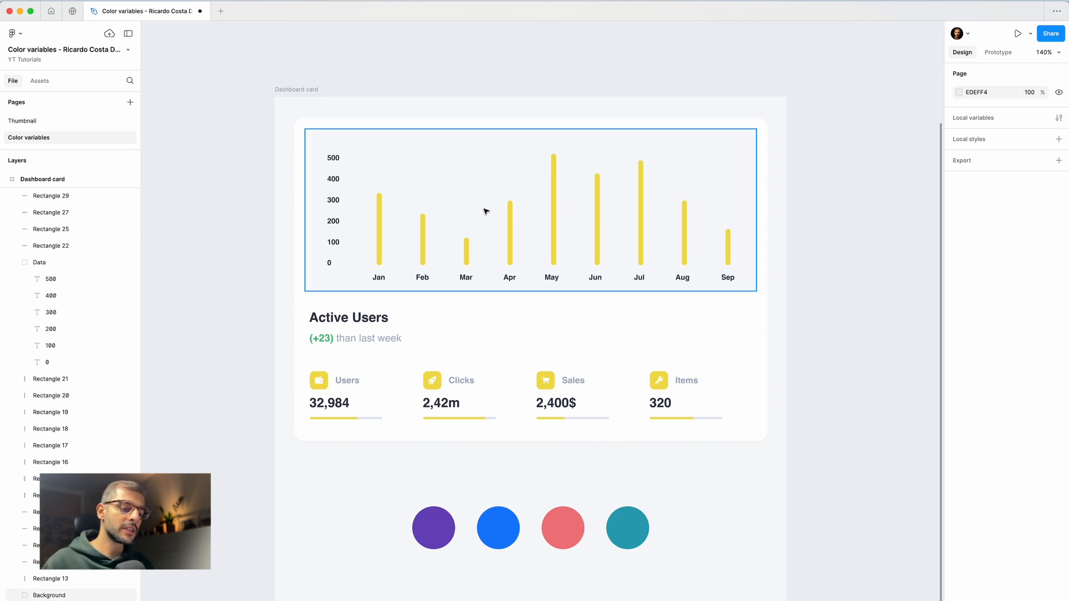
{"action": "left_click", "coordinate": [734, 449]}
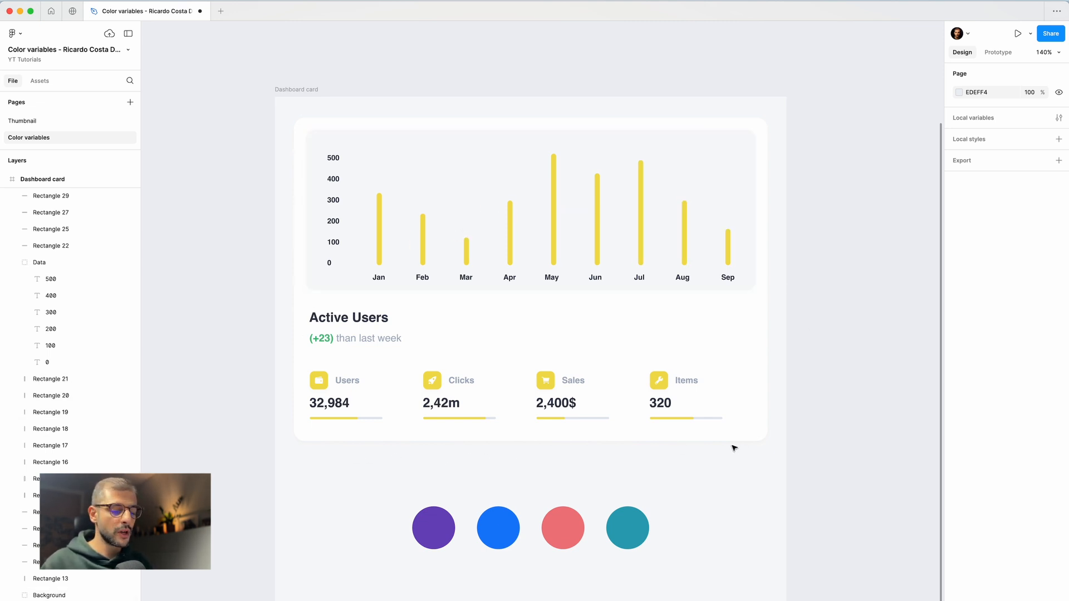
{"action": "mouse_move", "coordinate": [535, 555]}
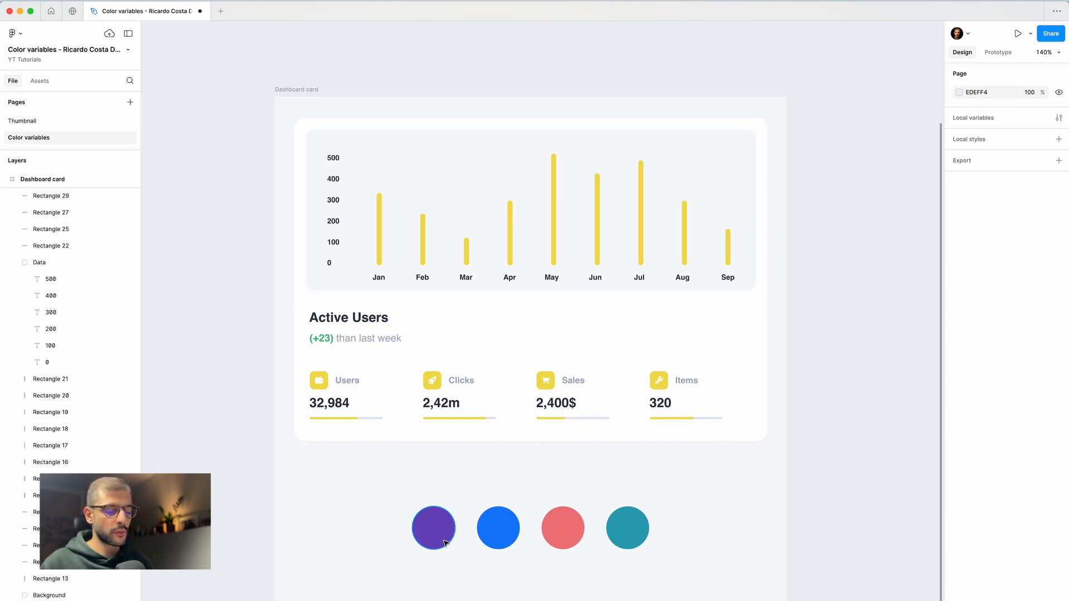
{"action": "left_click", "coordinate": [552, 205]}
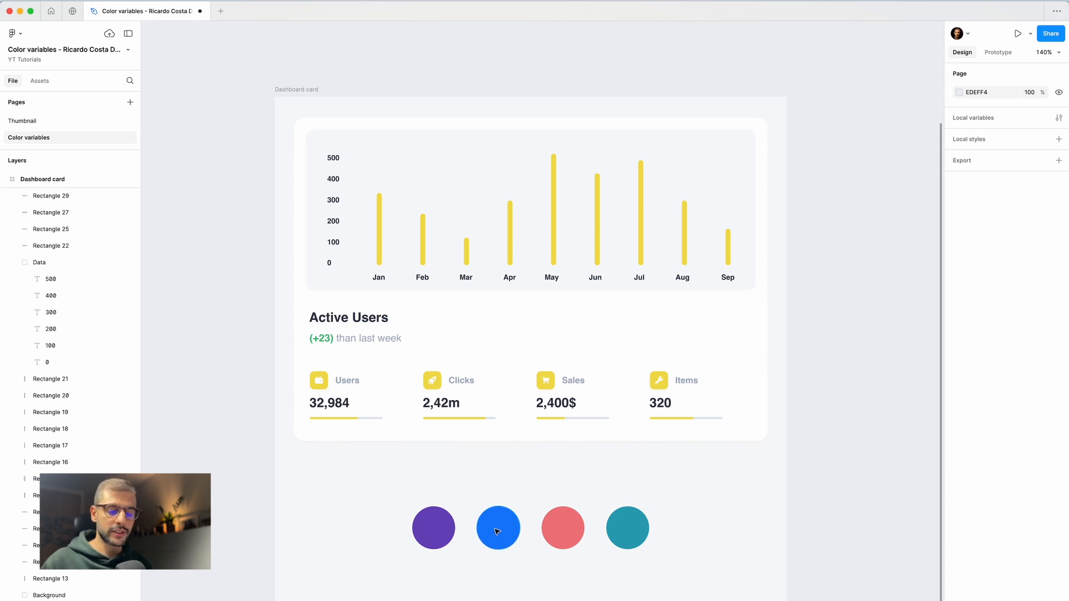
{"action": "mouse_move", "coordinate": [796, 430]}
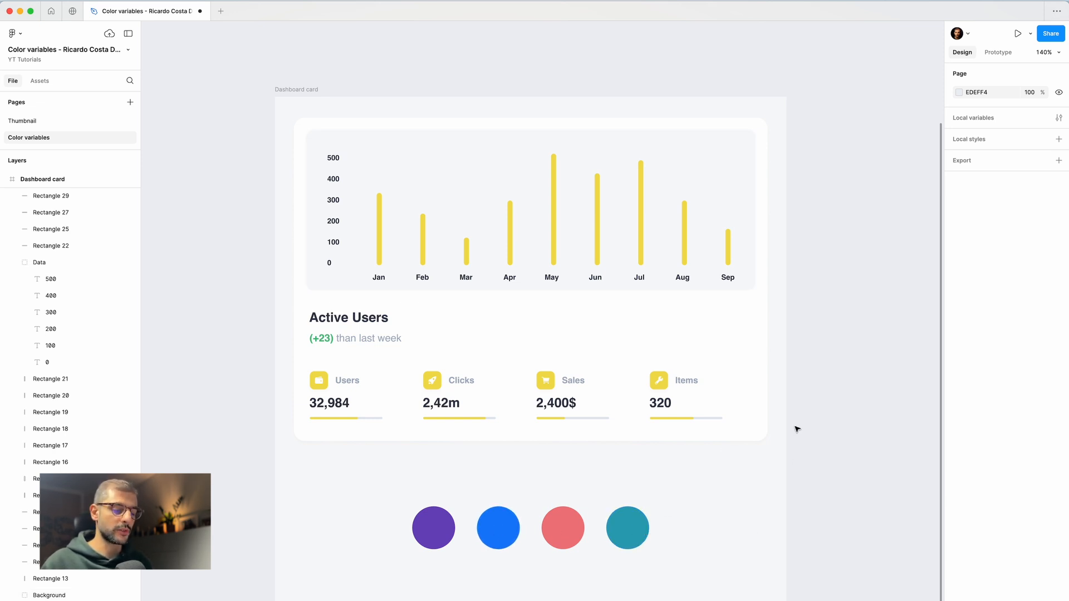
{"action": "mouse_move", "coordinate": [373, 58]}
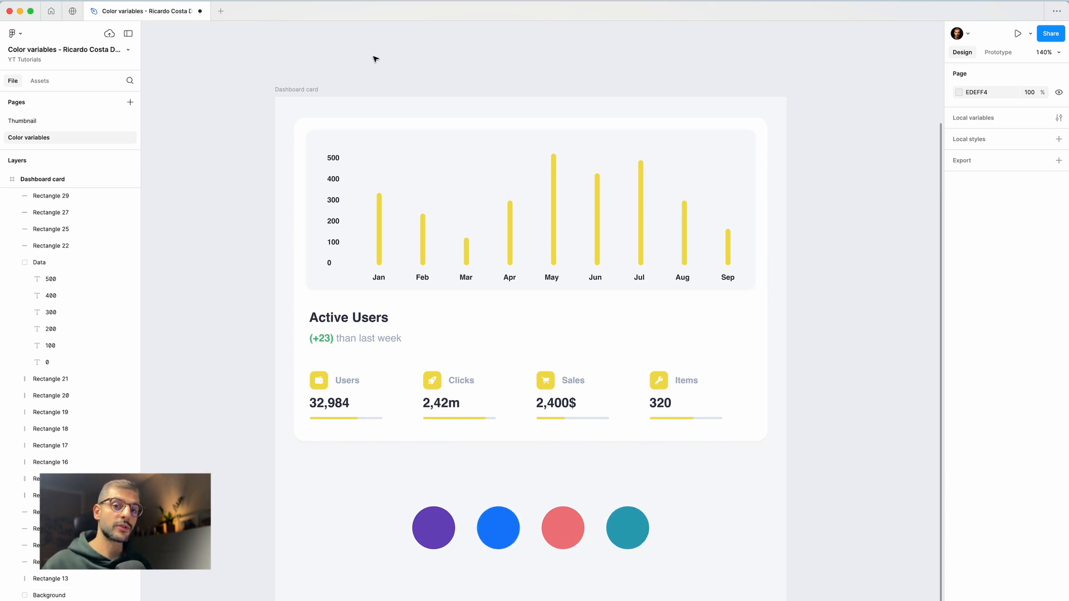
{"action": "left_click", "coordinate": [297, 90]}
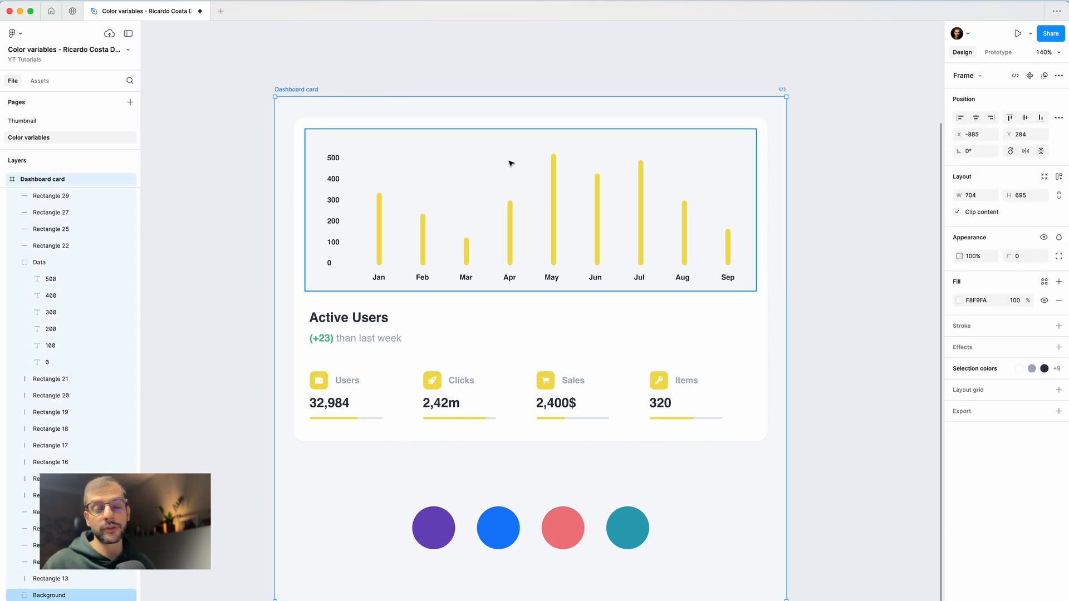
{"action": "left_click", "coordinate": [829, 128]}
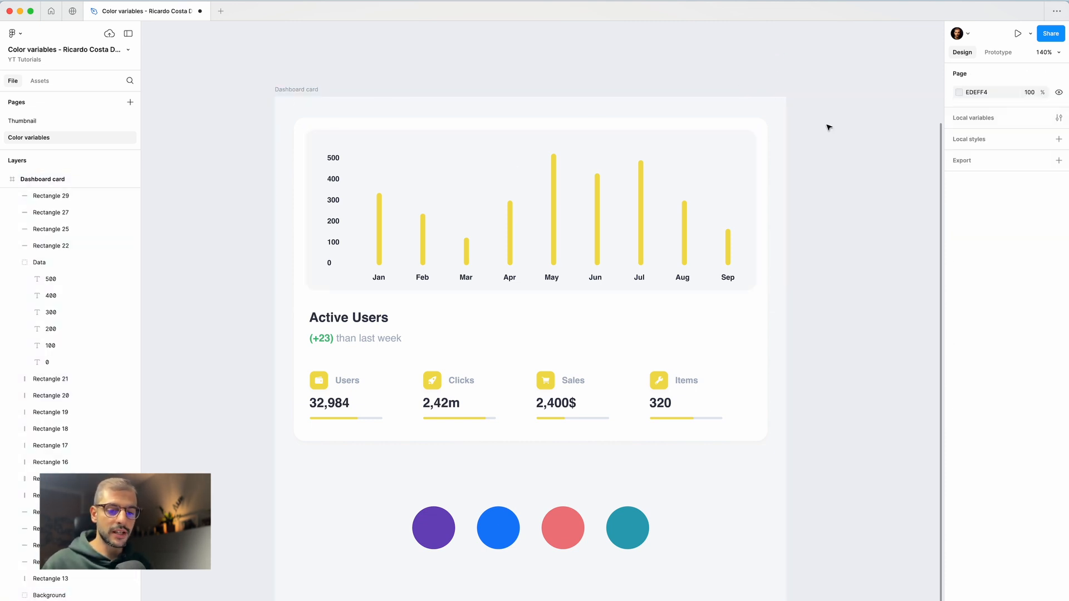
{"action": "mouse_move", "coordinate": [981, 120]}
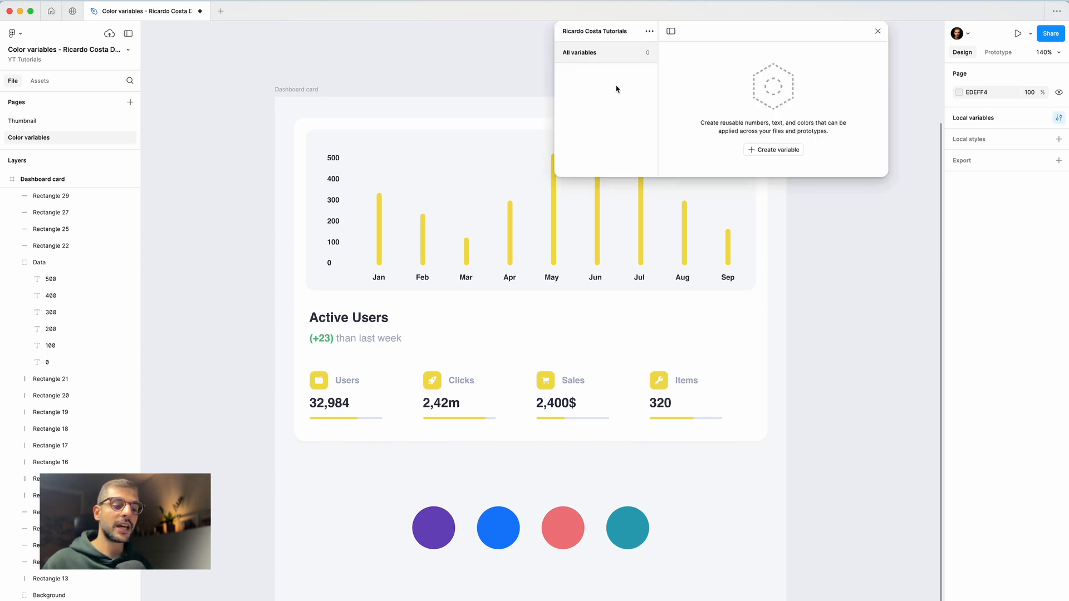
{"action": "mouse_move", "coordinate": [699, 98]}
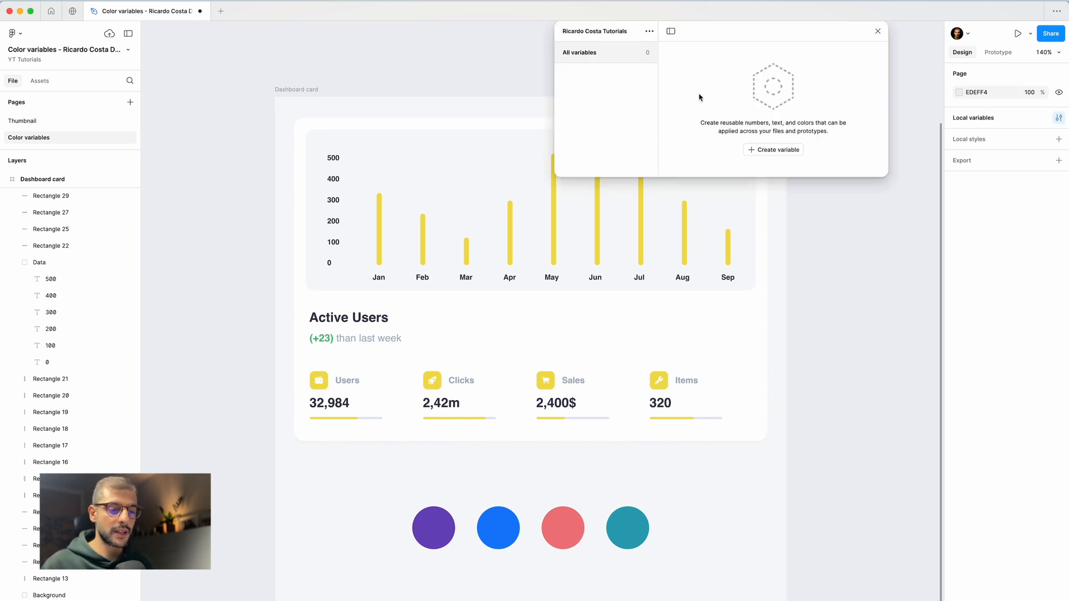
Step: Add a colour variable named 'Primary color' and set its value to 6D47BD
{"action": "left_click", "coordinate": [773, 149]}
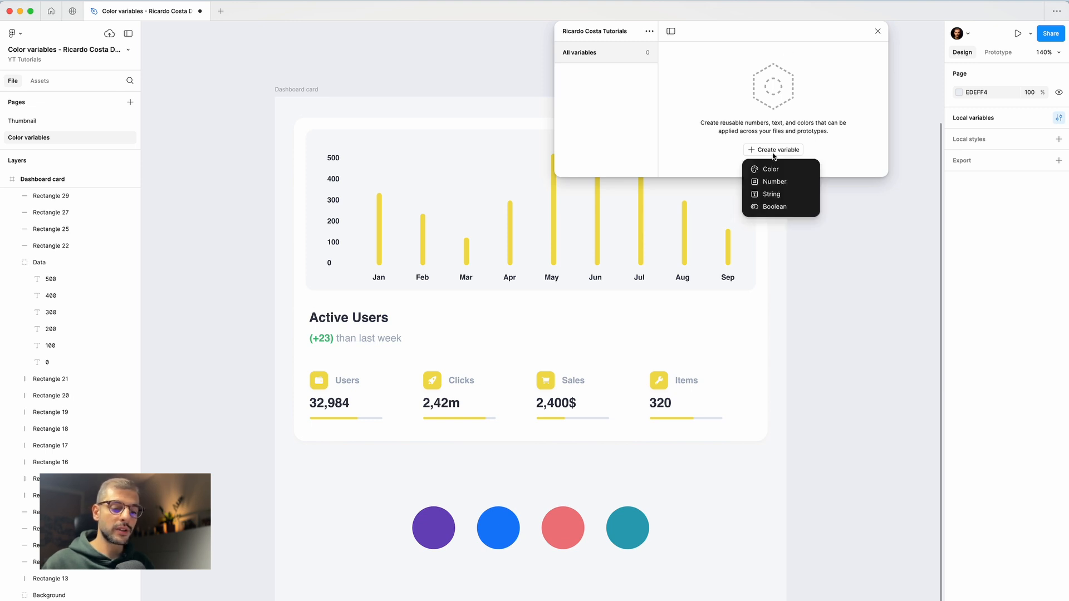
{"action": "left_click", "coordinate": [771, 169]}
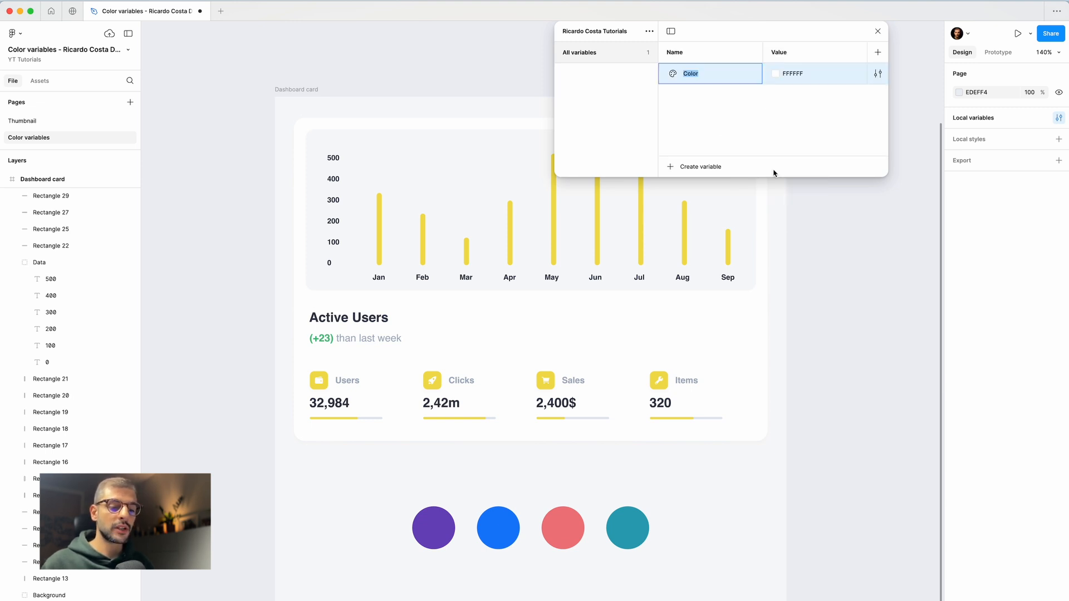
{"action": "type", "text": "Primary"}
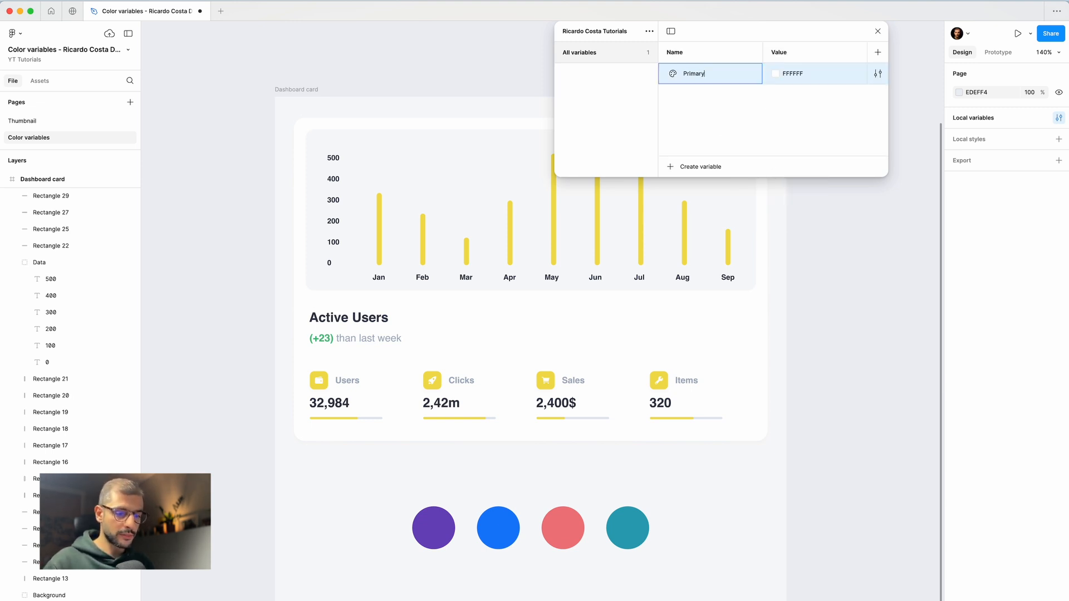
{"action": "type", "text": "color"}
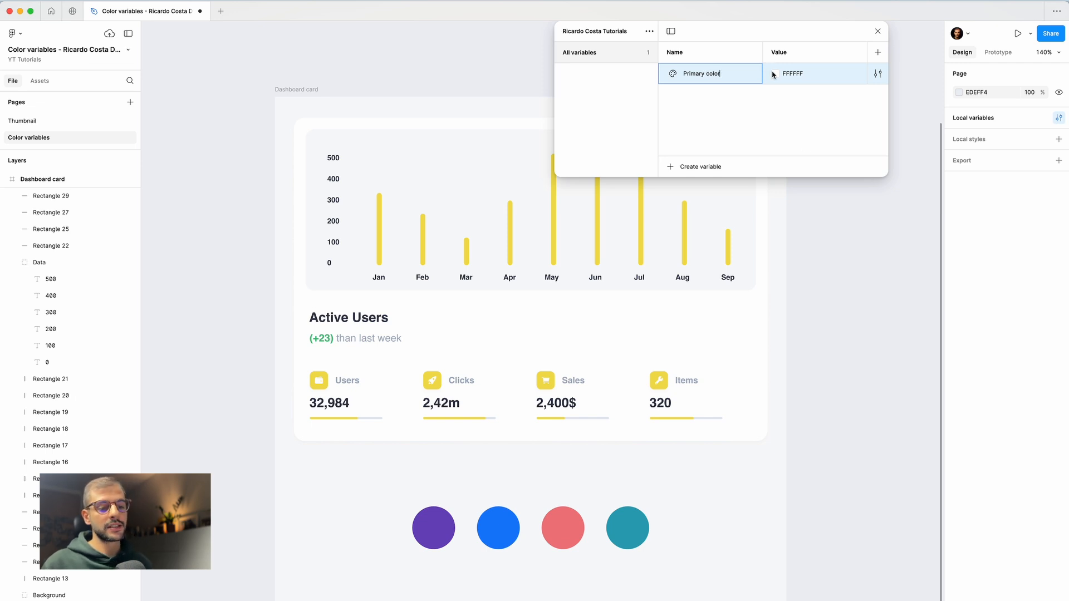
{"action": "left_click", "coordinate": [774, 73]}
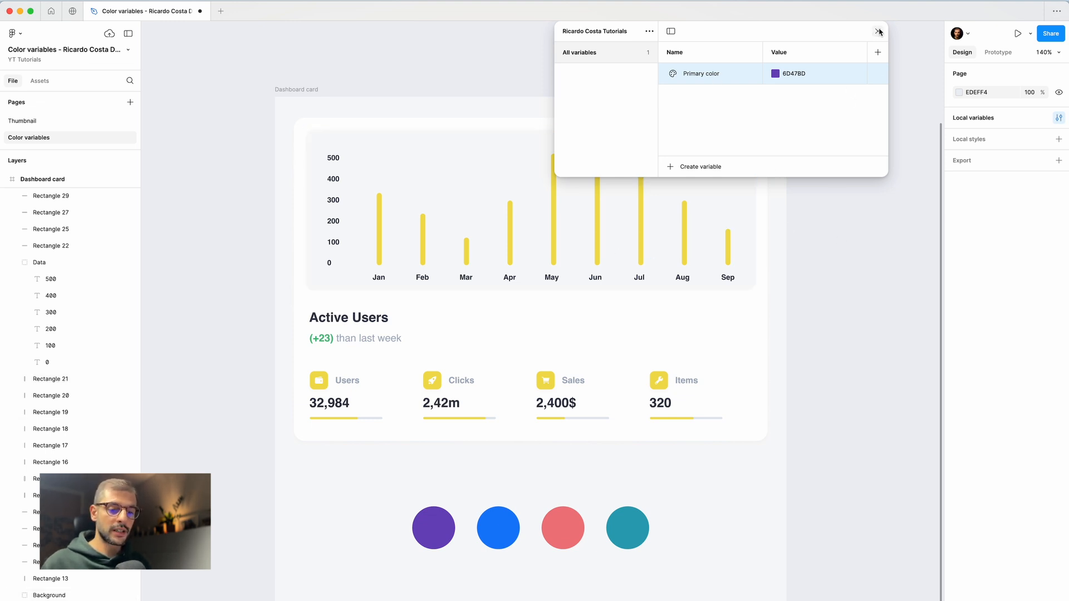
Step: Apply the Primary color variable to the fill of all nine chart bars
{"action": "left_click", "coordinate": [879, 31]}
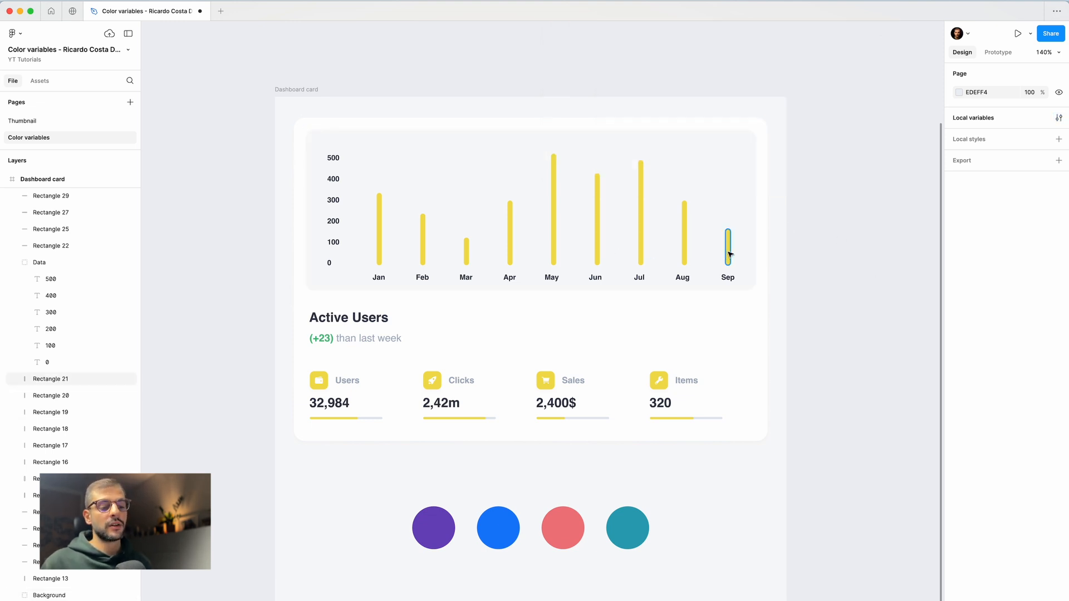
{"action": "left_click", "coordinate": [728, 239]}
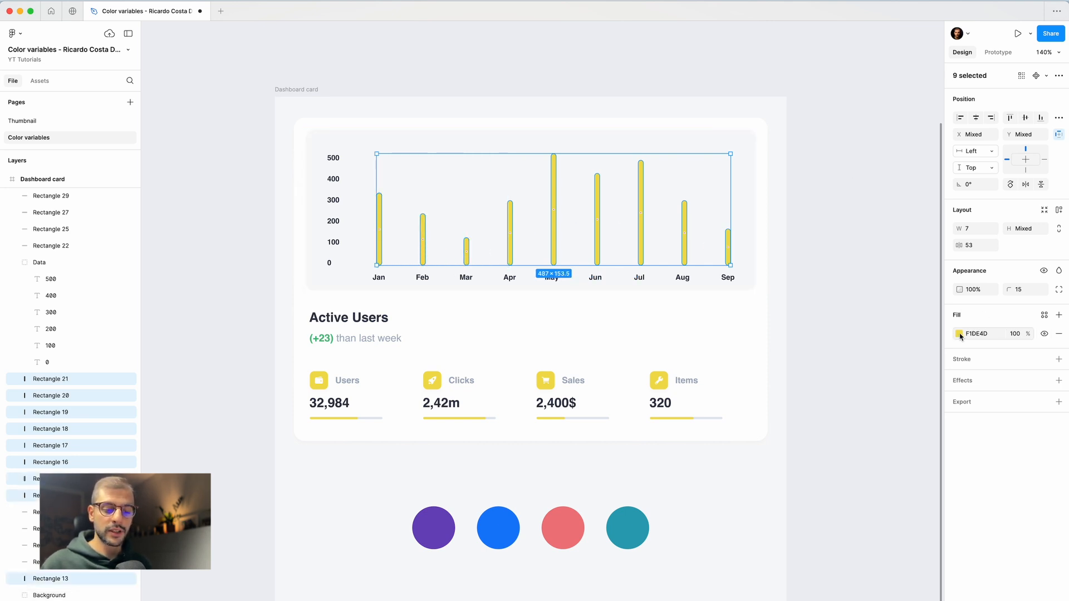
{"action": "left_click", "coordinate": [960, 333]}
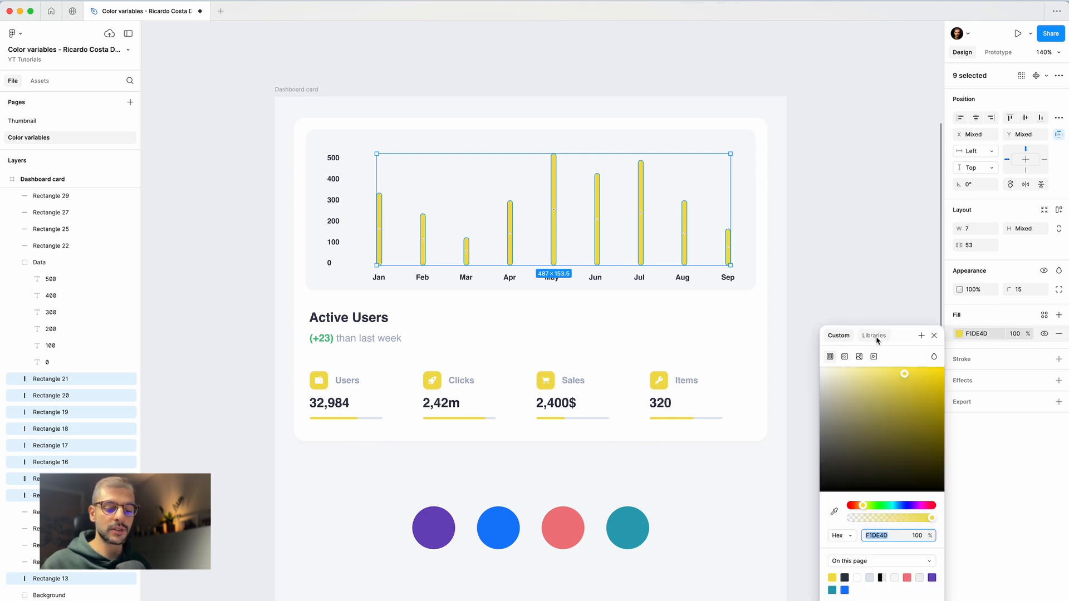
{"action": "left_click", "coordinate": [874, 336]}
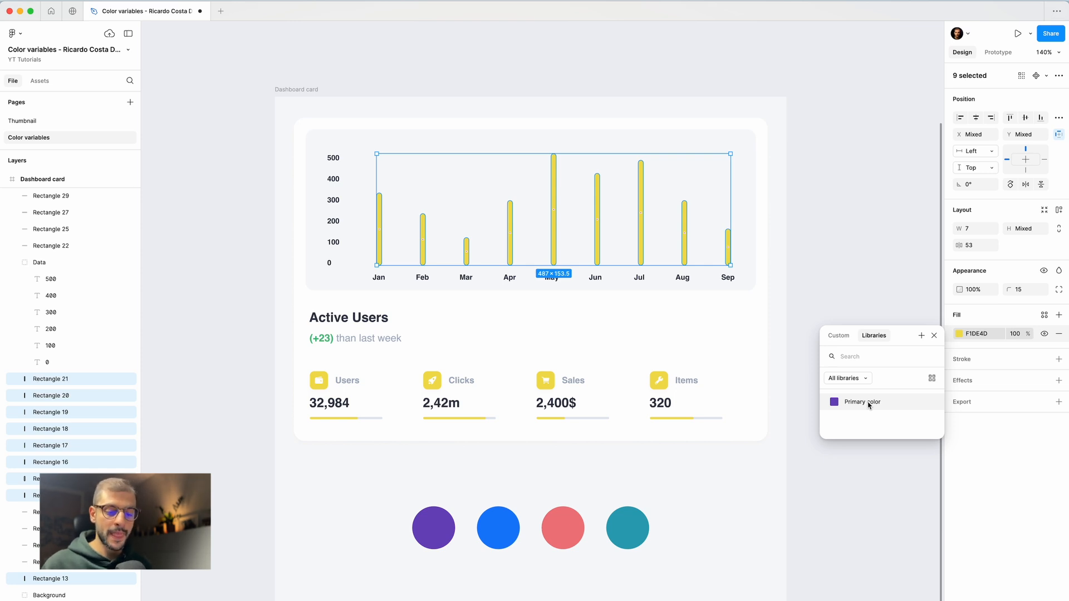
{"action": "left_click", "coordinate": [862, 401]}
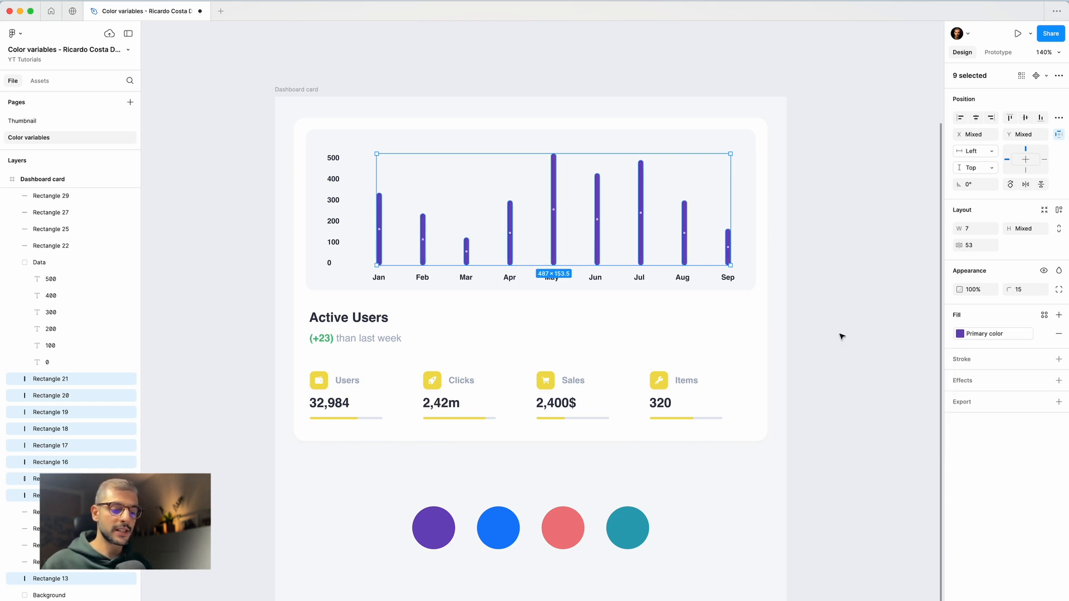
{"action": "left_click", "coordinate": [790, 137]}
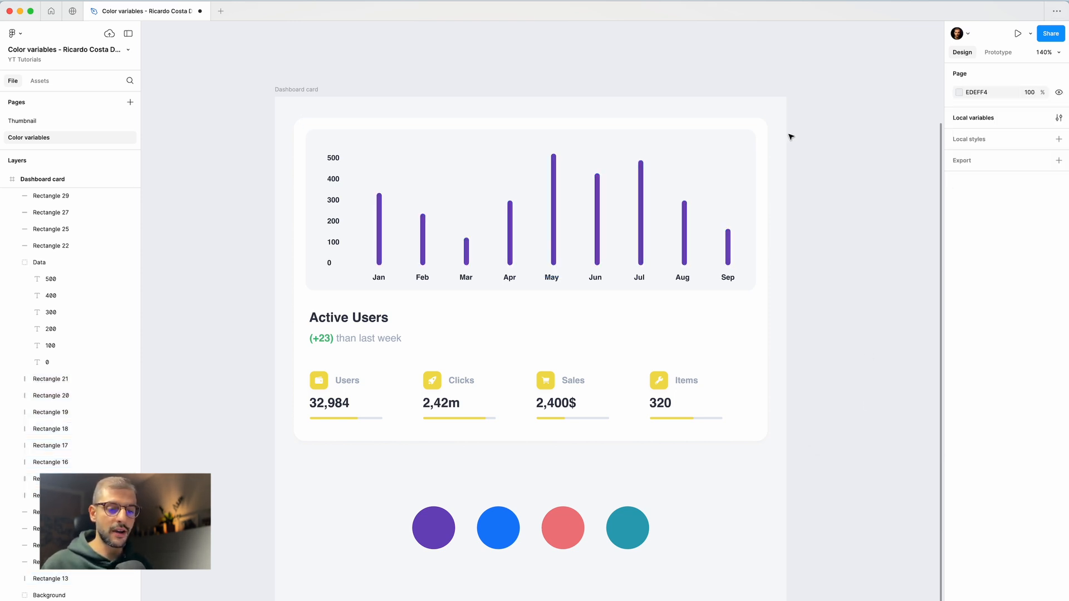
Step: Temporarily change Primary color to dark red to preview the bars, then revert to 6D47BD
{"action": "left_click", "coordinate": [1059, 118]}
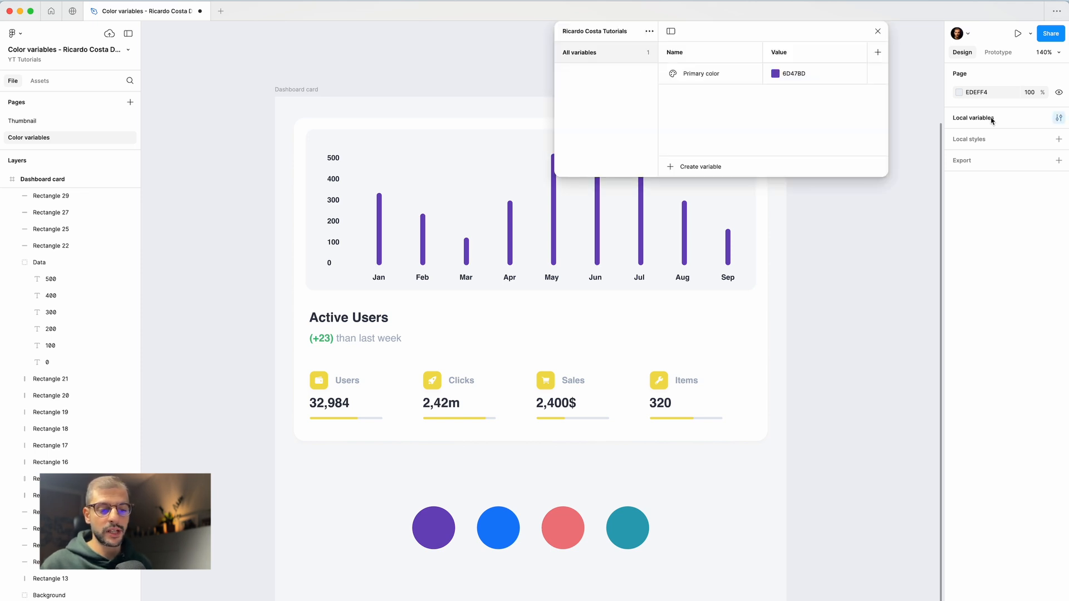
{"action": "left_click", "coordinate": [775, 73]}
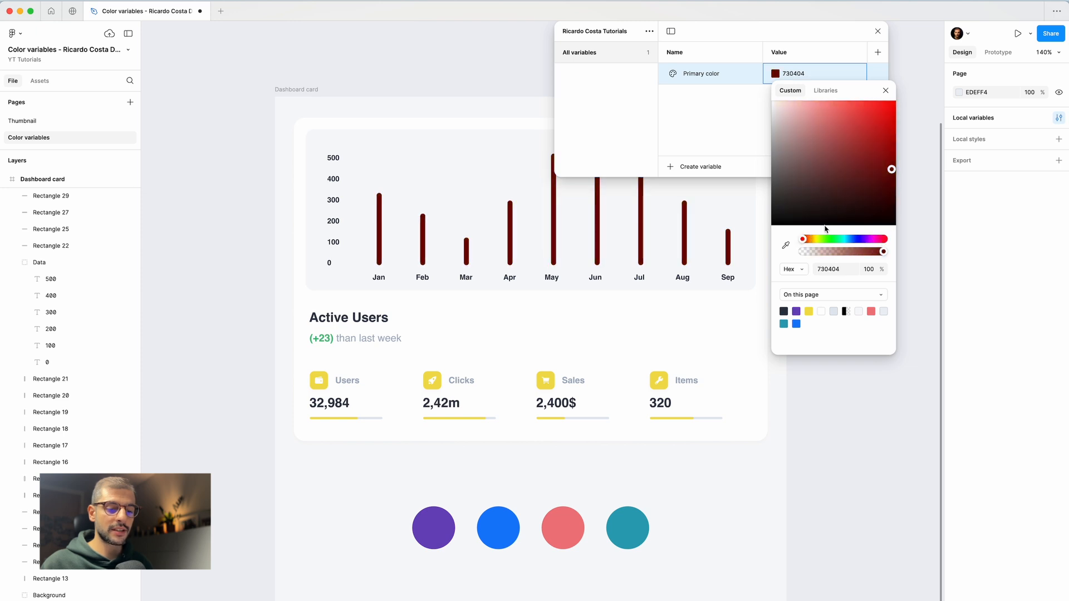
{"action": "left_click", "coordinate": [885, 90]}
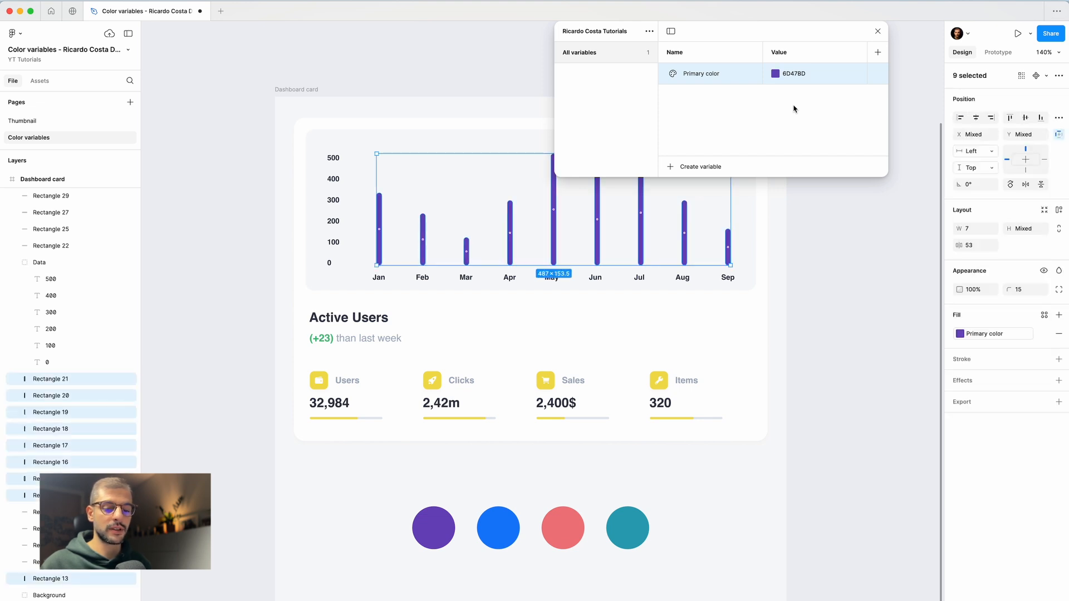
{"action": "left_click", "coordinate": [878, 31]}
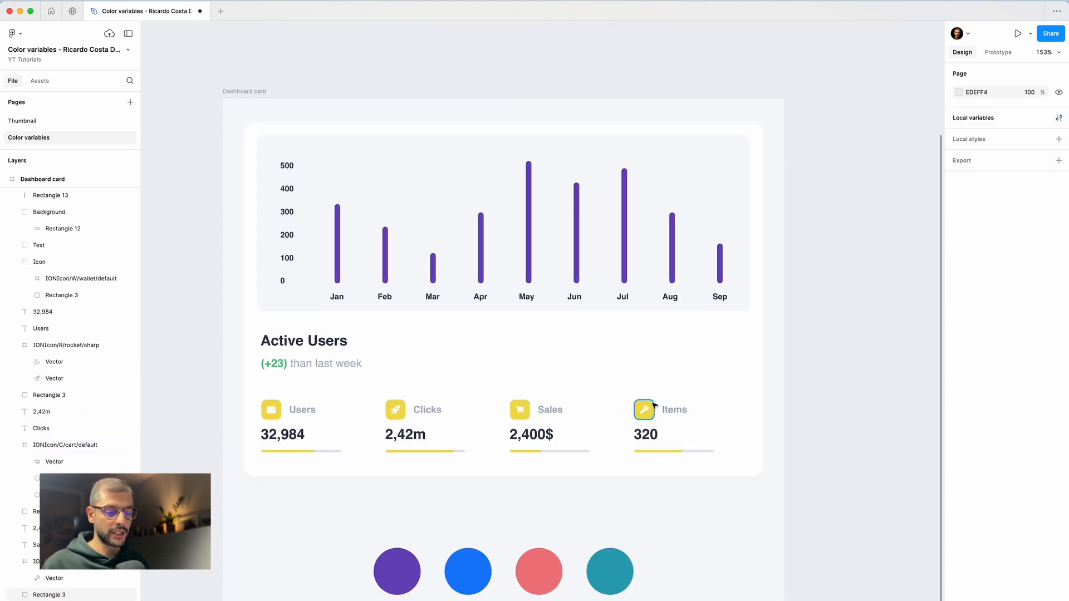
Step: Fill the four stat icon backgrounds and progress bars with the Primary color variable
{"action": "left_click", "coordinate": [519, 410]}
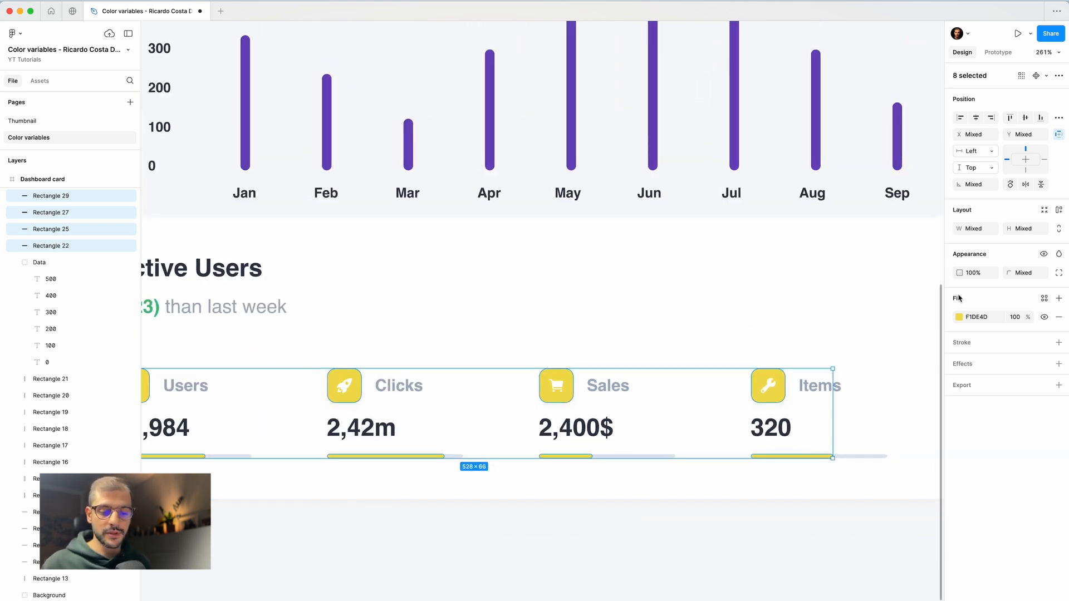
{"action": "left_click", "coordinate": [959, 316]}
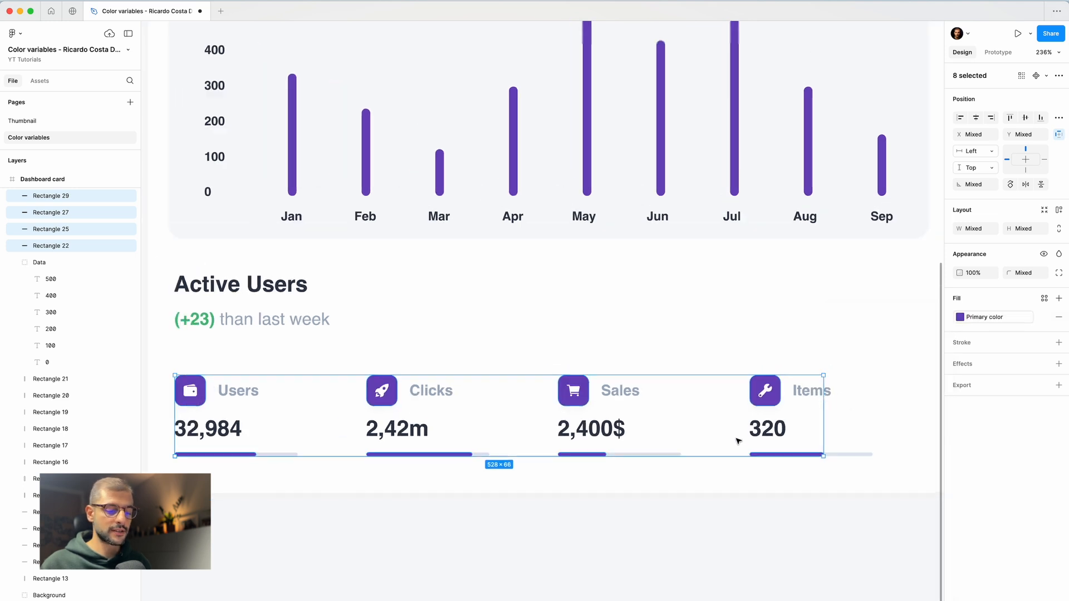
{"action": "left_click", "coordinate": [998, 52]}
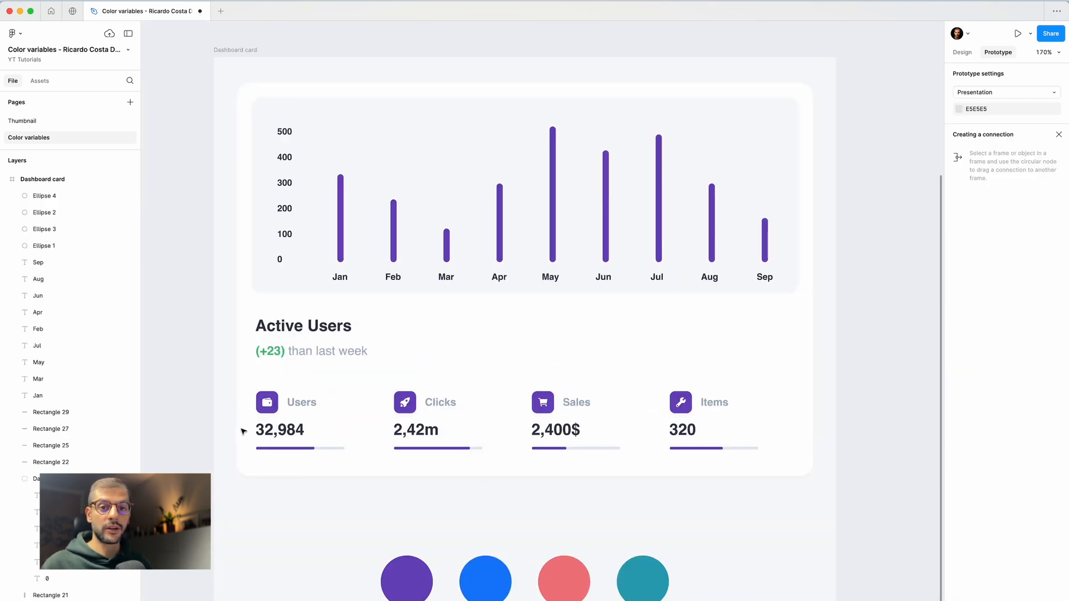
{"action": "left_click", "coordinate": [659, 368]}
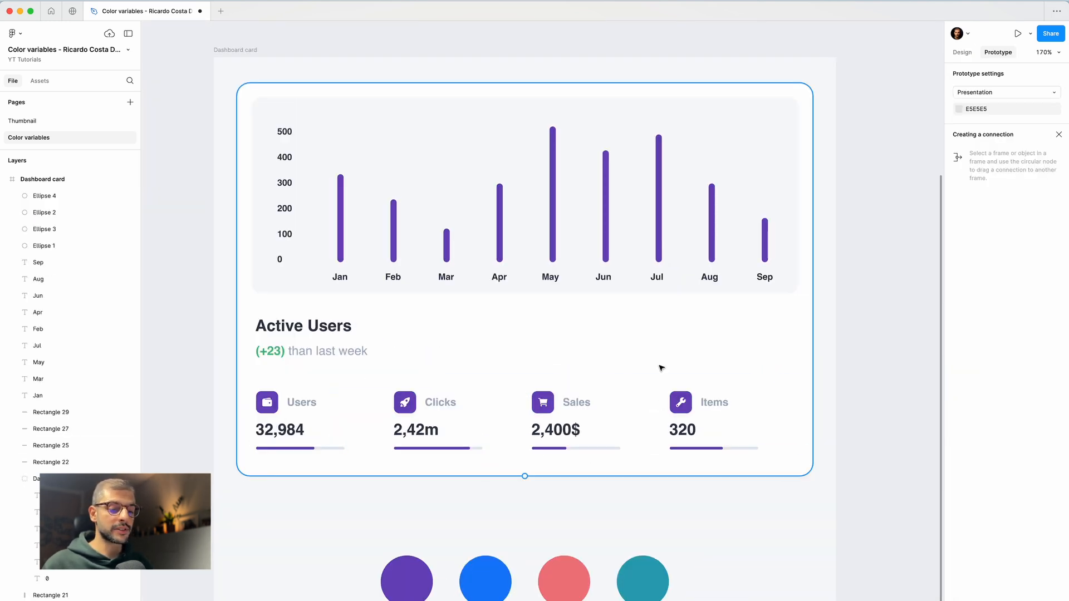
{"action": "left_click", "coordinate": [612, 228]}
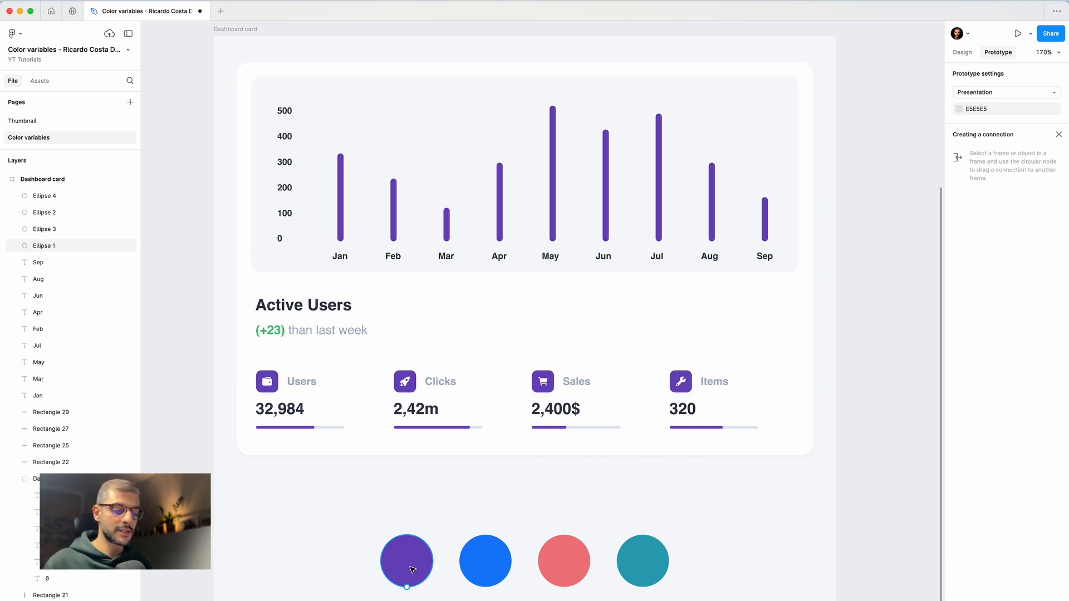
{"action": "left_click", "coordinate": [485, 561]}
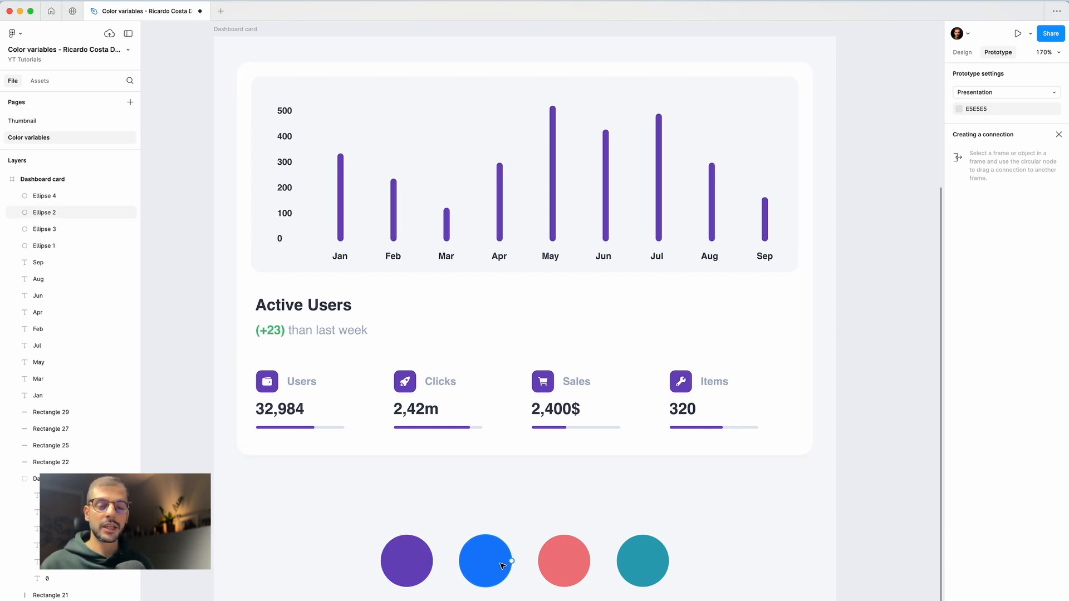
{"action": "mouse_move", "coordinate": [555, 491]}
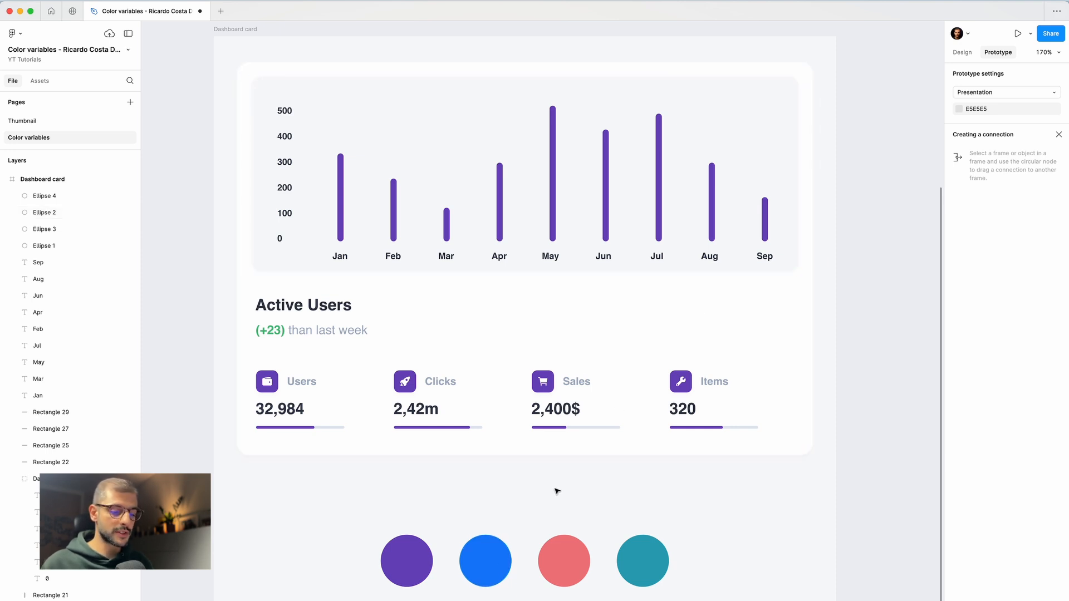
{"action": "mouse_move", "coordinate": [561, 498]}
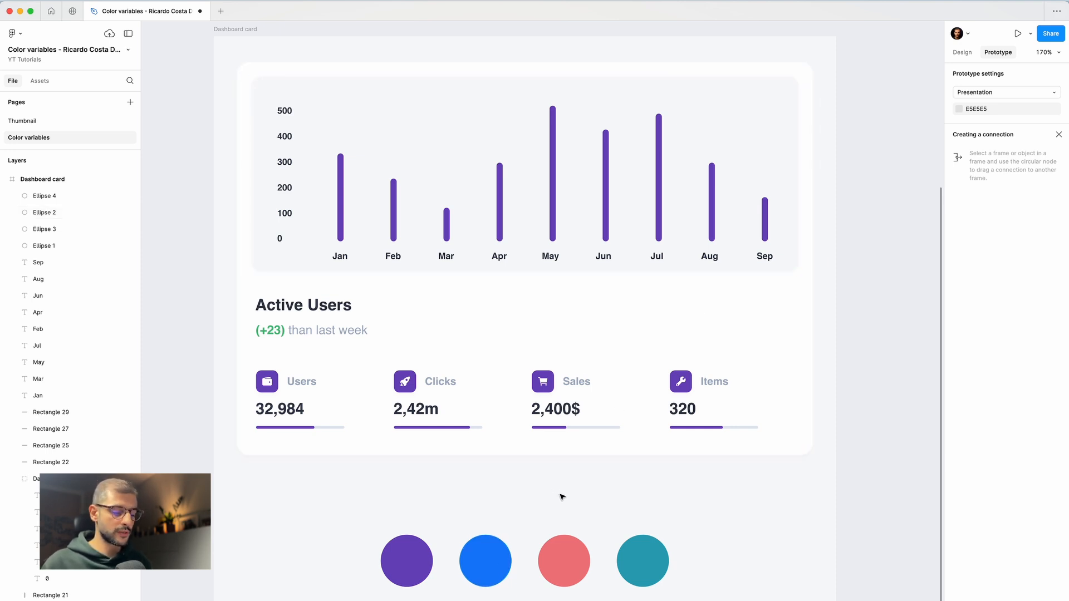
{"action": "left_click", "coordinate": [407, 561]}
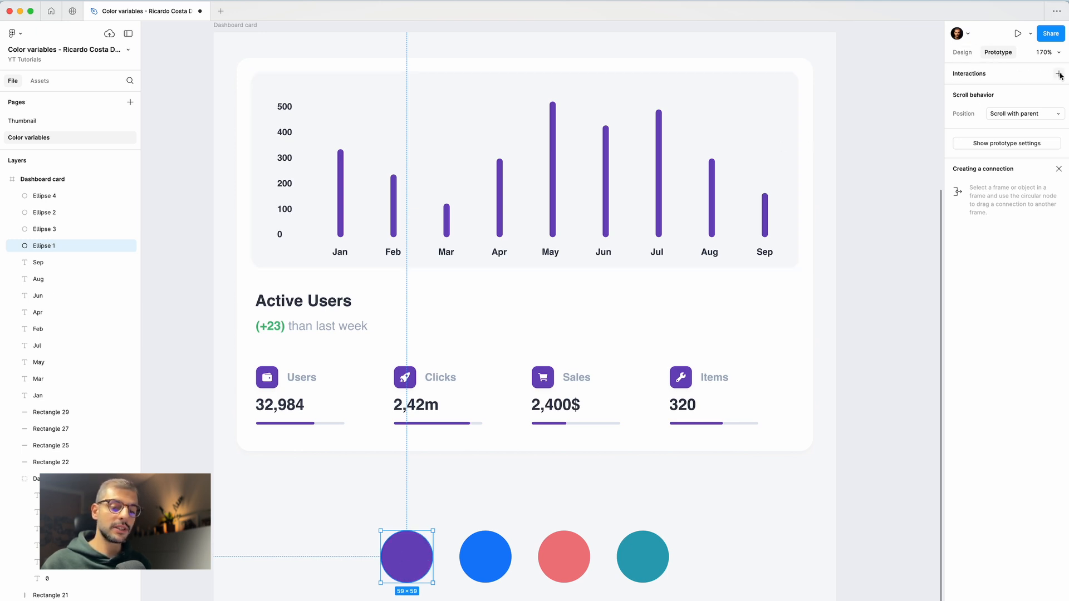
Step: Give the purple circle an on-click Set variable action making Primary color 6D47BD
{"action": "left_click", "coordinate": [1059, 73]}
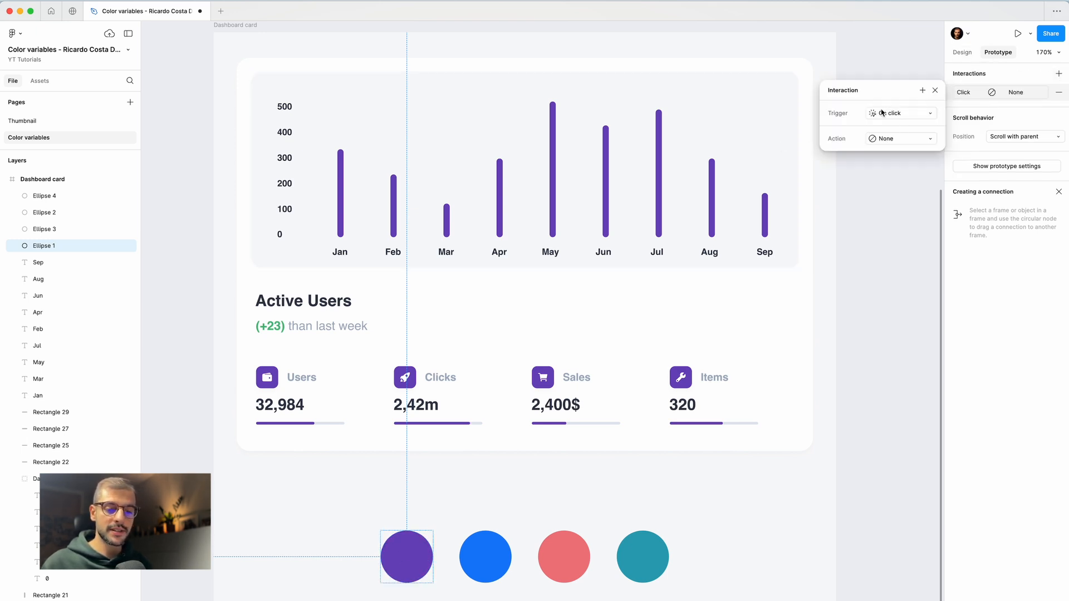
{"action": "left_click", "coordinate": [899, 139]}
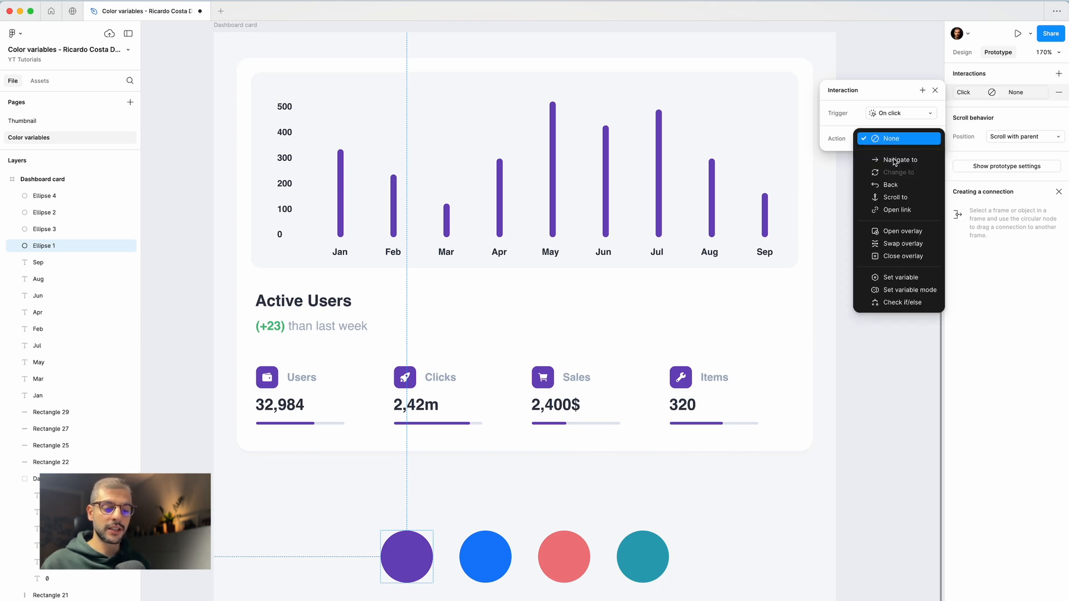
{"action": "left_click", "coordinate": [899, 276]}
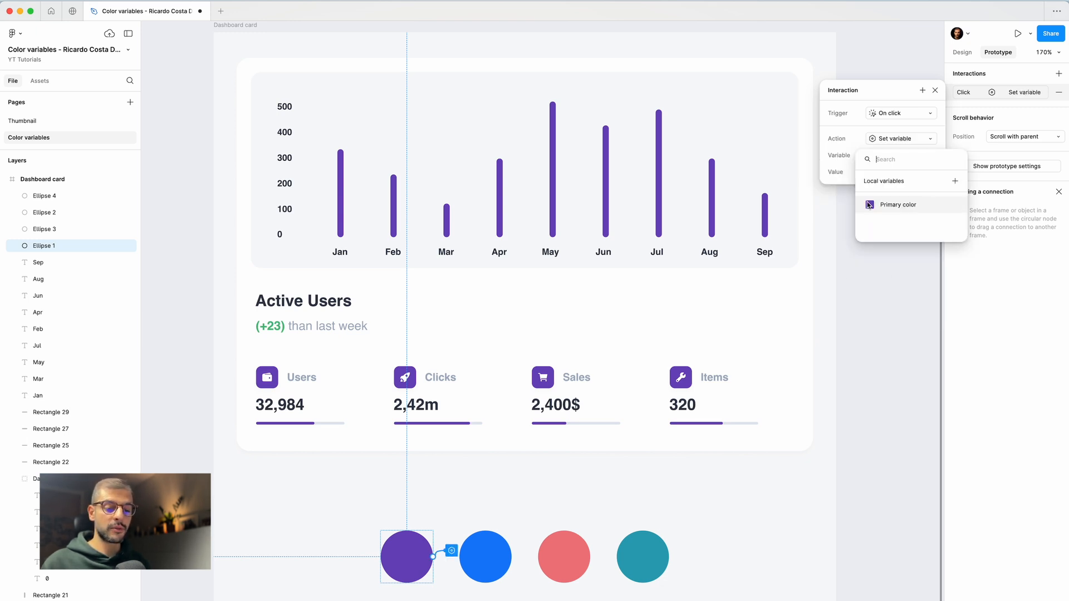
{"action": "left_click", "coordinate": [899, 204]}
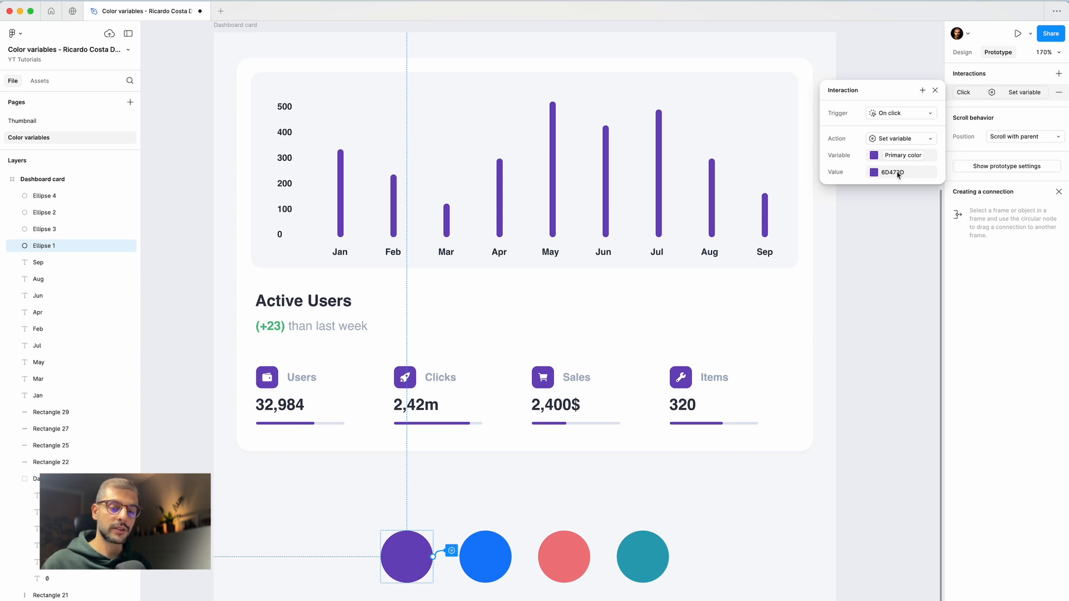
{"action": "left_click", "coordinate": [485, 557]}
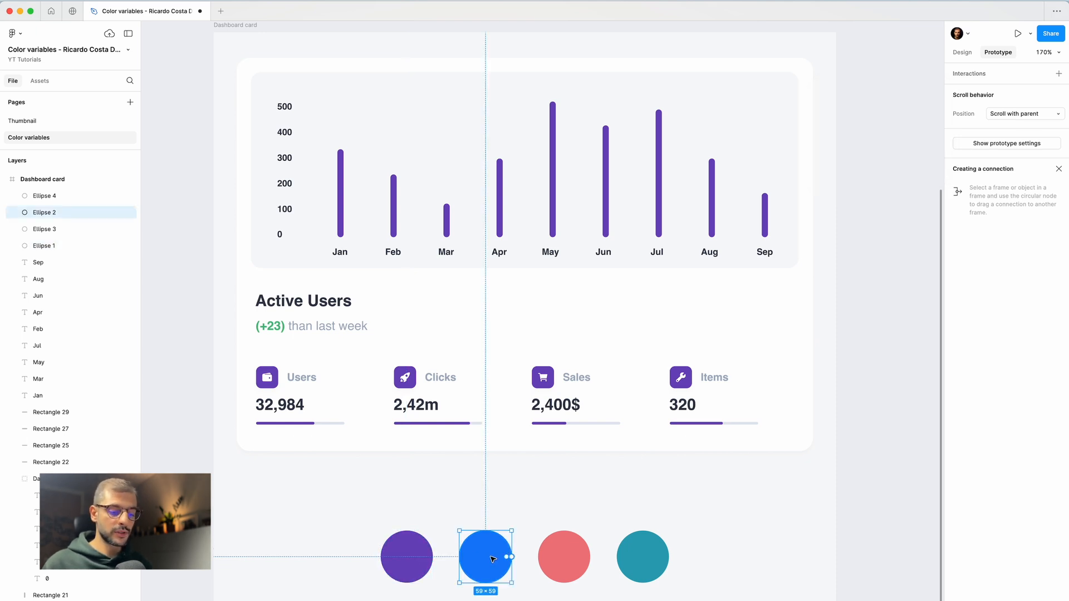
{"action": "mouse_move", "coordinate": [978, 72]}
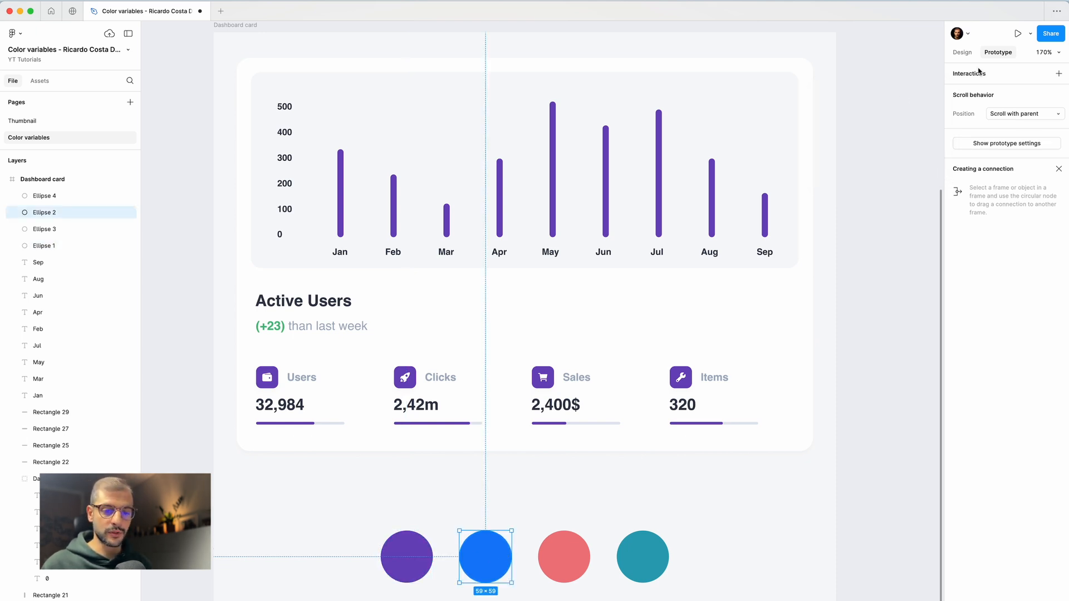
Step: Give the blue circle an on-click Set variable action making Primary color 147EFA
{"action": "left_click", "coordinate": [1059, 73]}
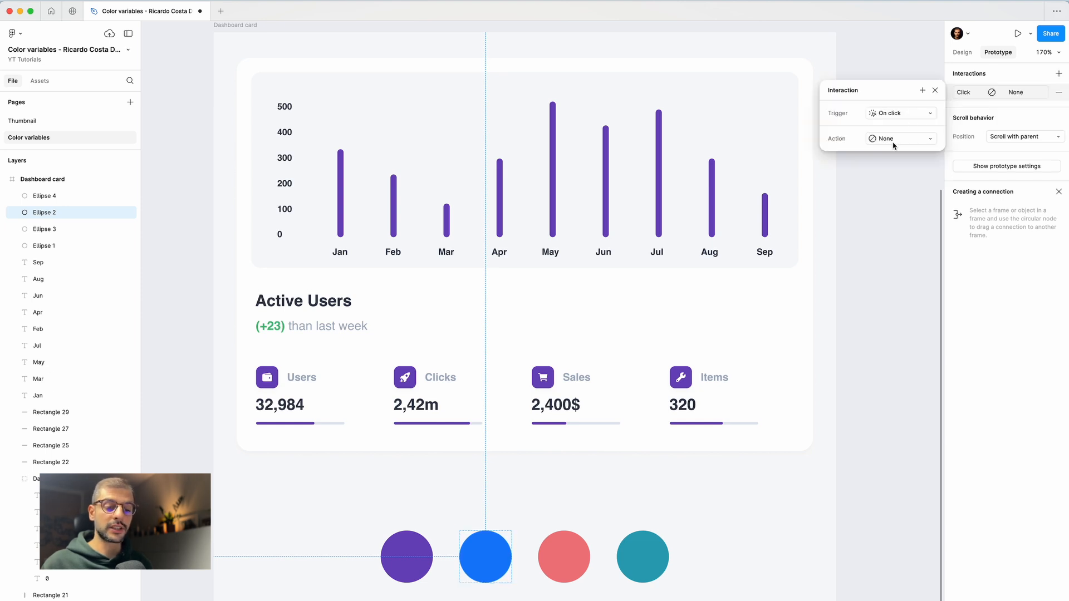
{"action": "left_click", "coordinate": [900, 139]}
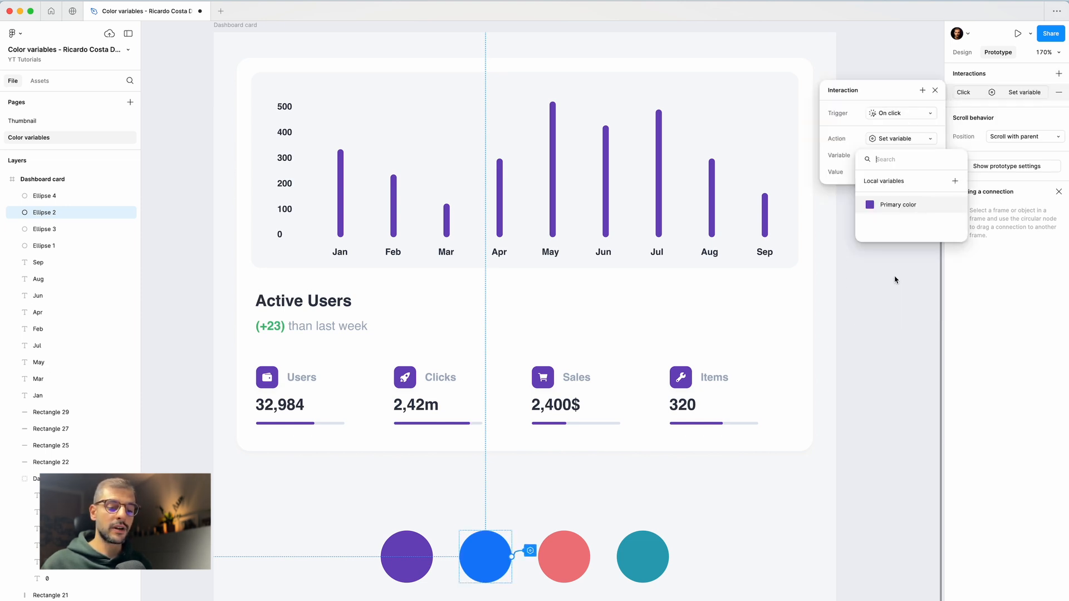
{"action": "left_click", "coordinate": [898, 205]}
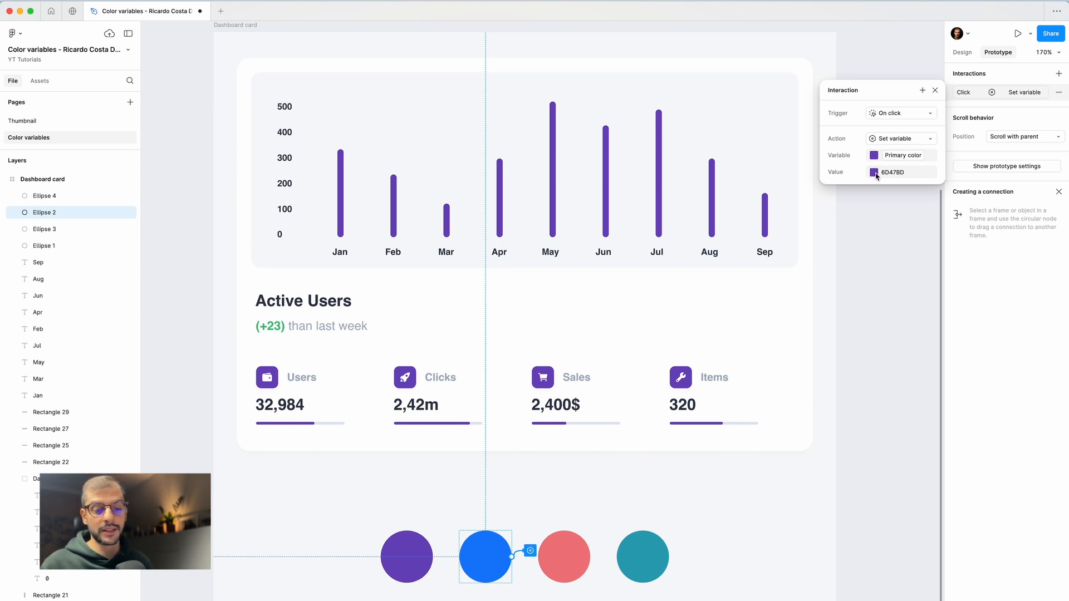
{"action": "left_click", "coordinate": [874, 172]}
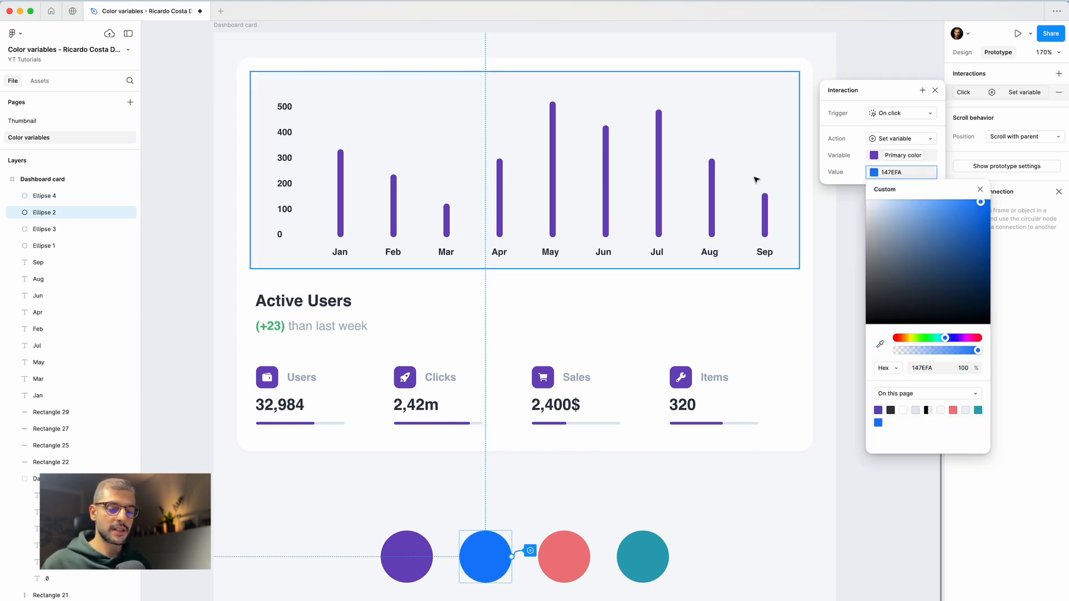
{"action": "left_click", "coordinate": [981, 189]}
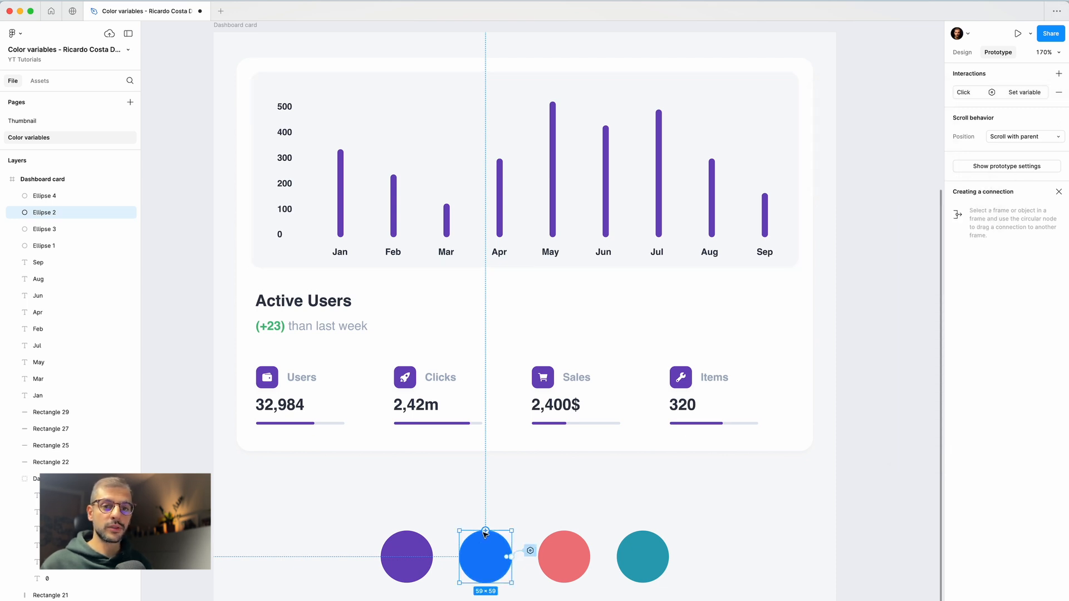
{"action": "mouse_move", "coordinate": [822, 135]}
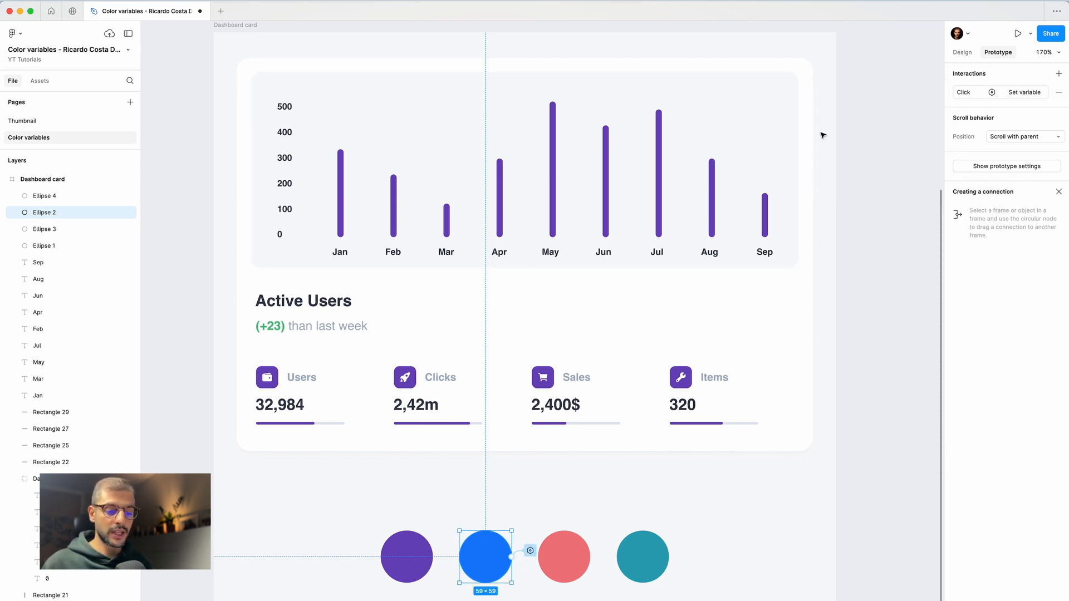
{"action": "mouse_move", "coordinate": [992, 73]}
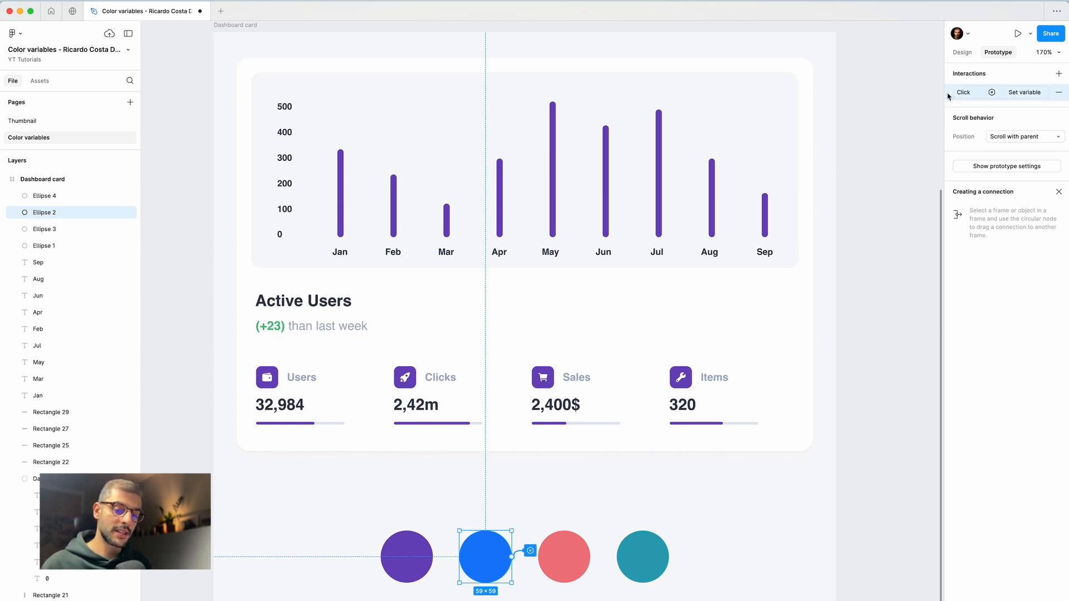
Step: Change the pink circle's click interaction to set Primary color to F07B81
{"action": "left_click", "coordinate": [565, 557]}
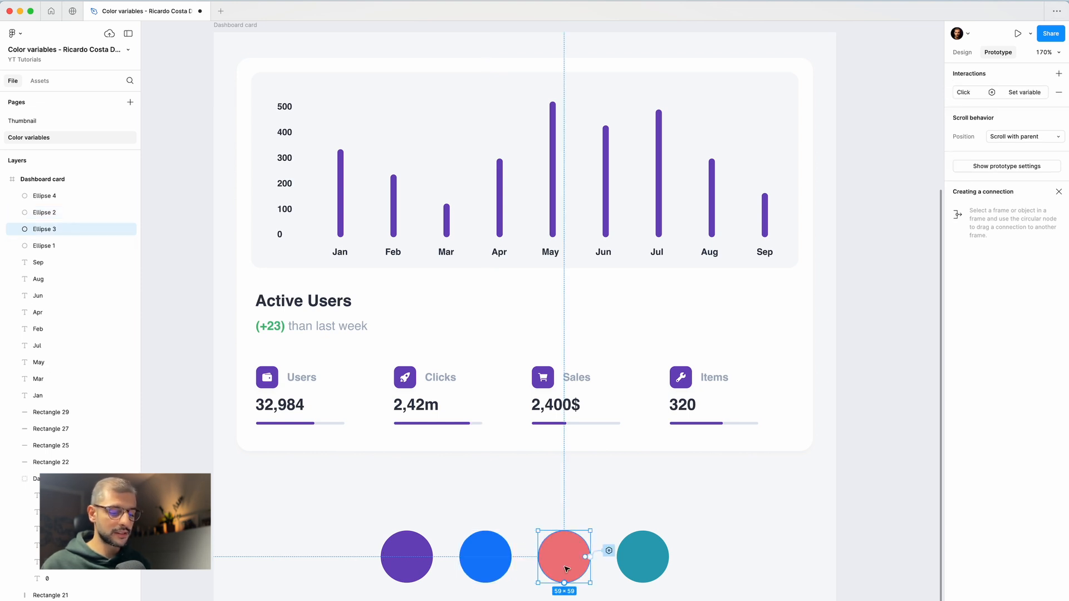
{"action": "left_click", "coordinate": [641, 556]}
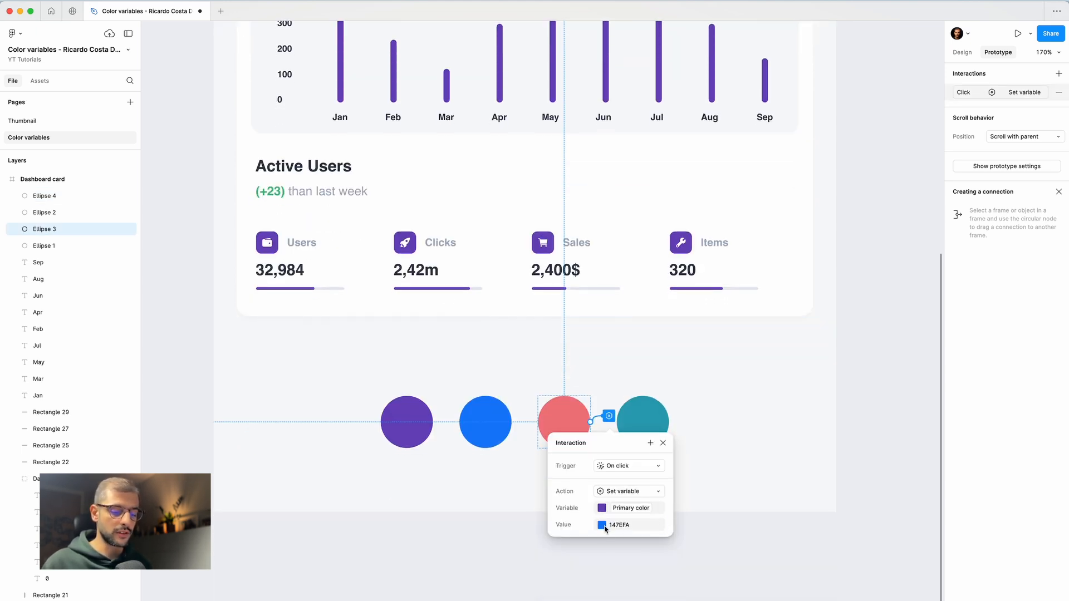
{"action": "left_click", "coordinate": [602, 525]}
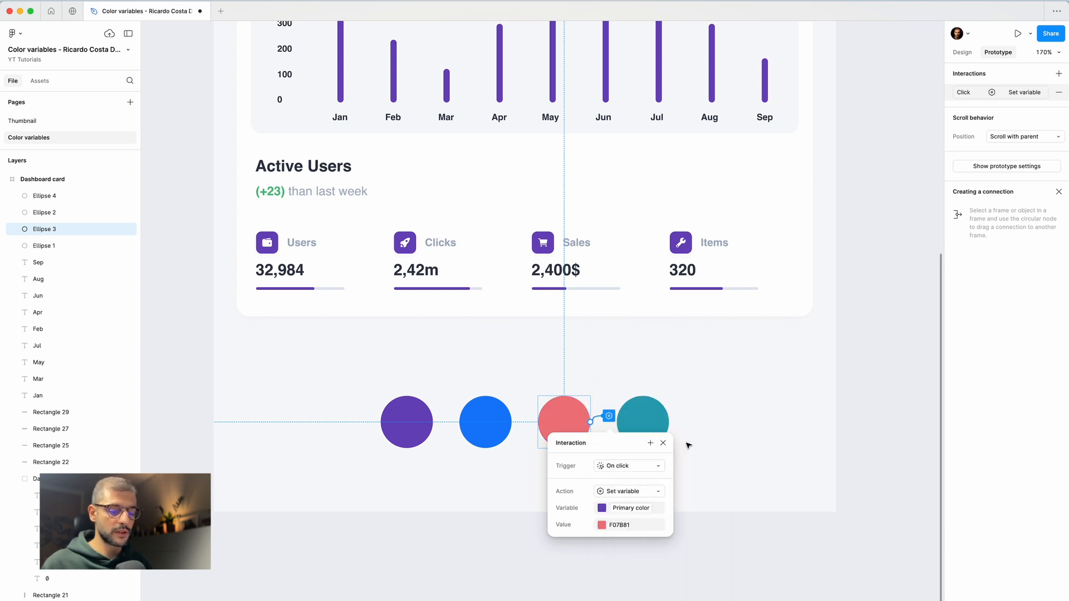
Step: Pick the teal circle's Primary color value with the eyedropper in its interaction
{"action": "left_click", "coordinate": [641, 421]}
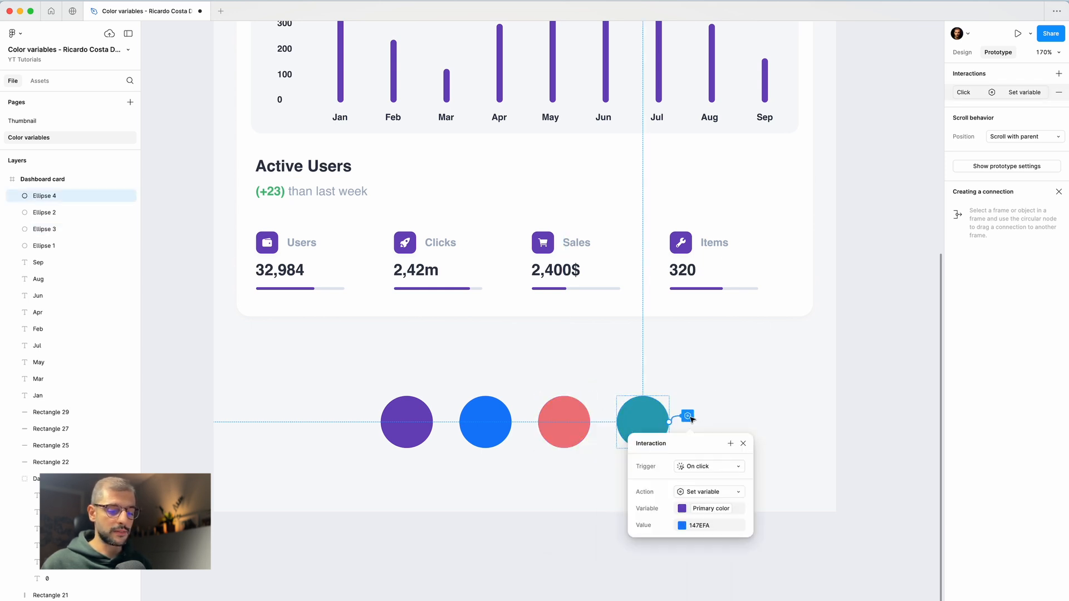
{"action": "left_click", "coordinate": [681, 525]}
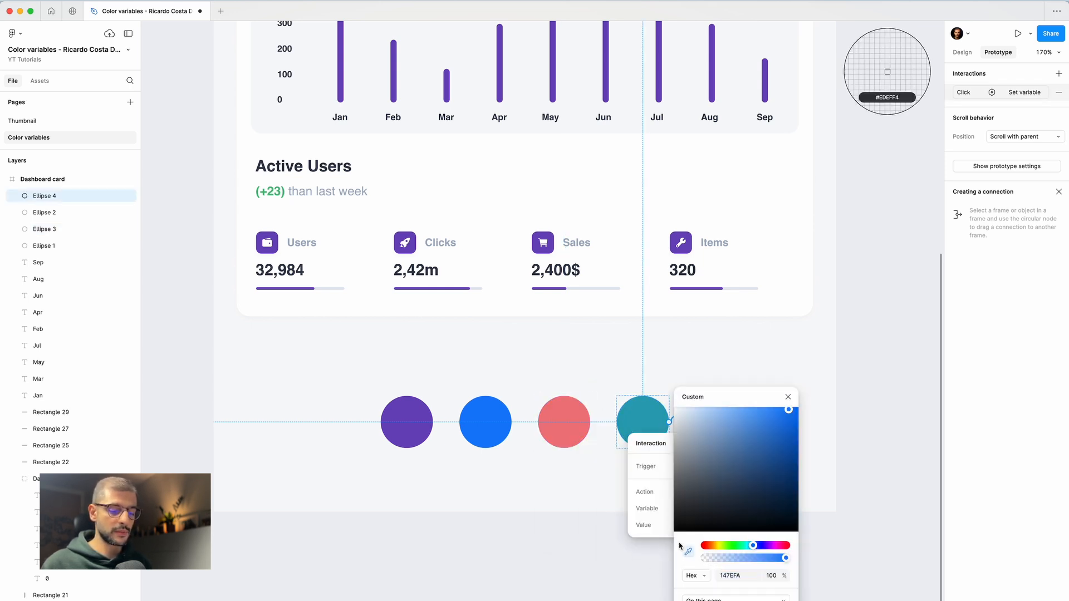
{"action": "left_click", "coordinate": [789, 398]}
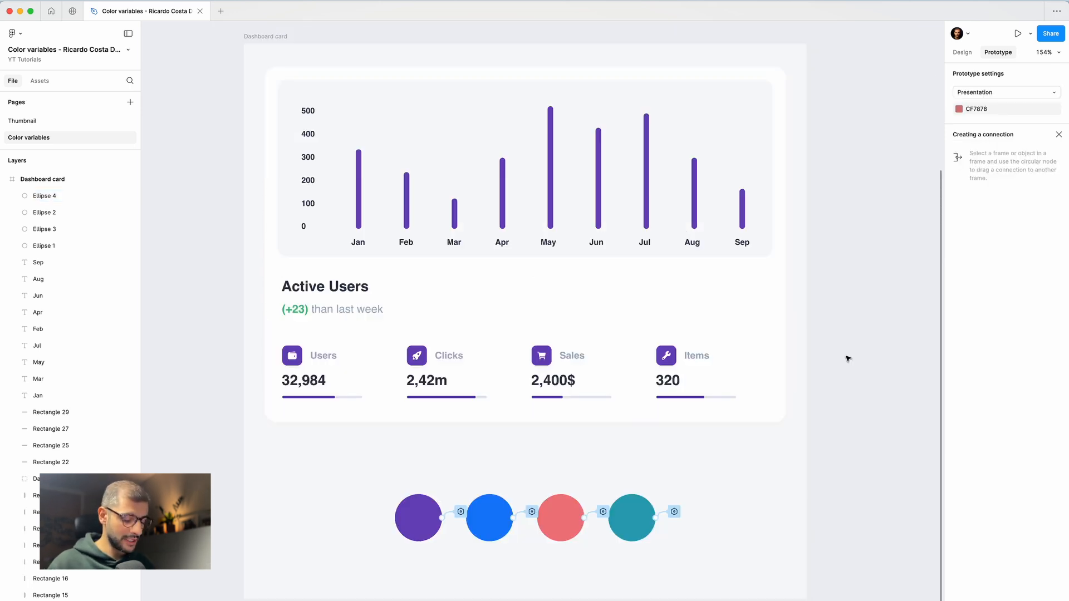
Step: Run the prototype preview and test the pink, blue and teal circles
{"action": "left_click", "coordinate": [1017, 33]}
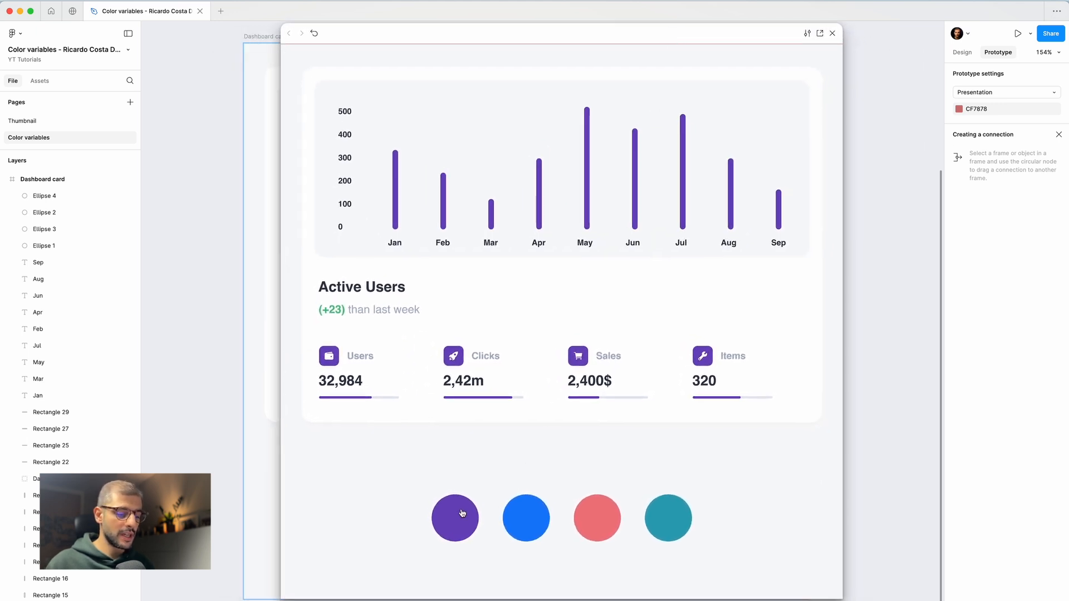
{"action": "left_click", "coordinate": [596, 518]}
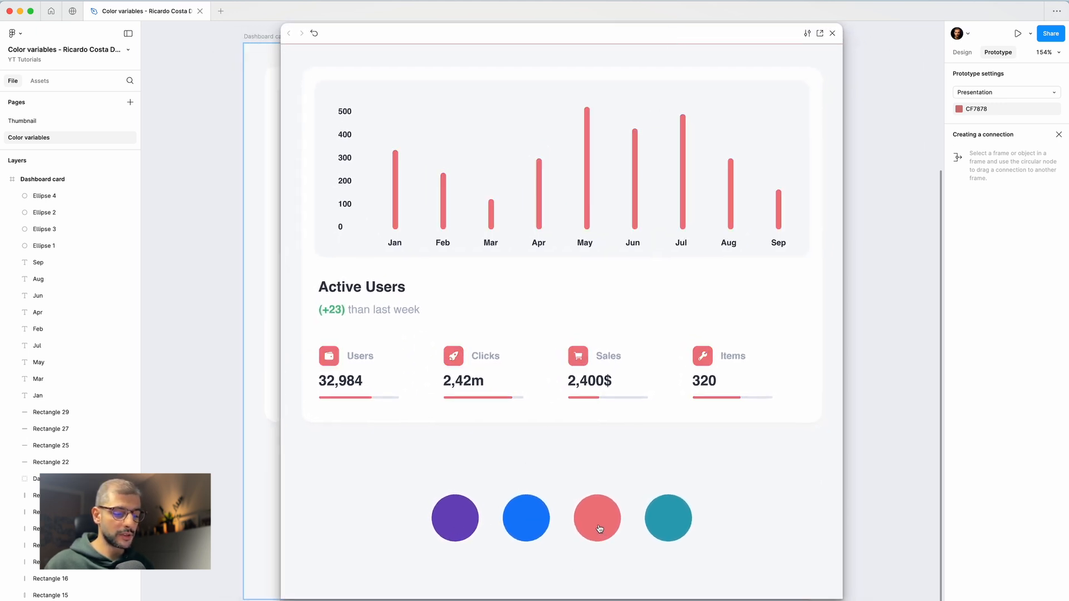
{"action": "left_click", "coordinate": [525, 518]}
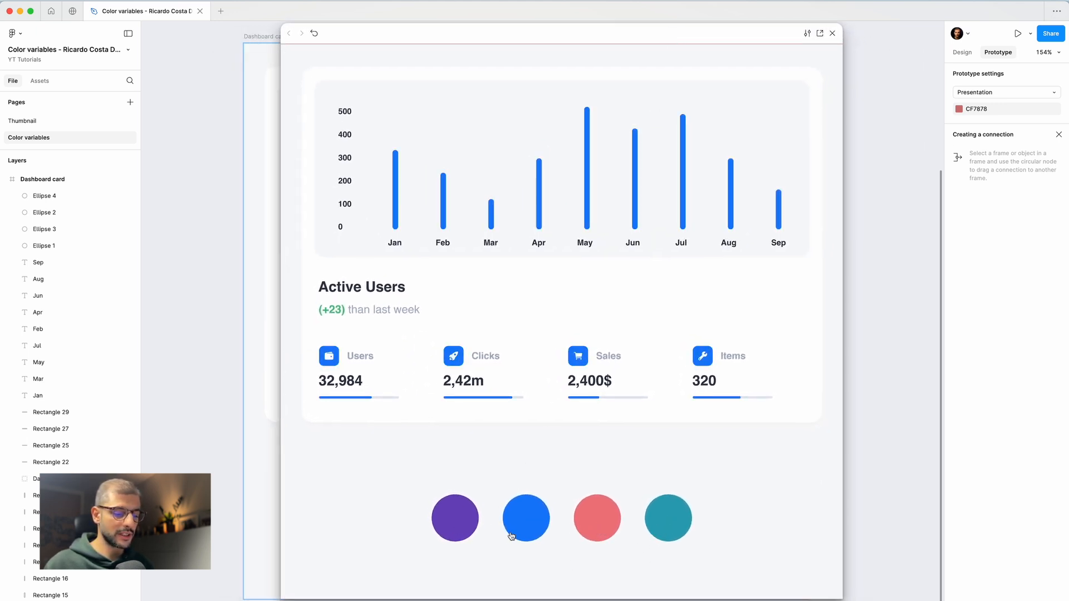
{"action": "left_click", "coordinate": [596, 518]}
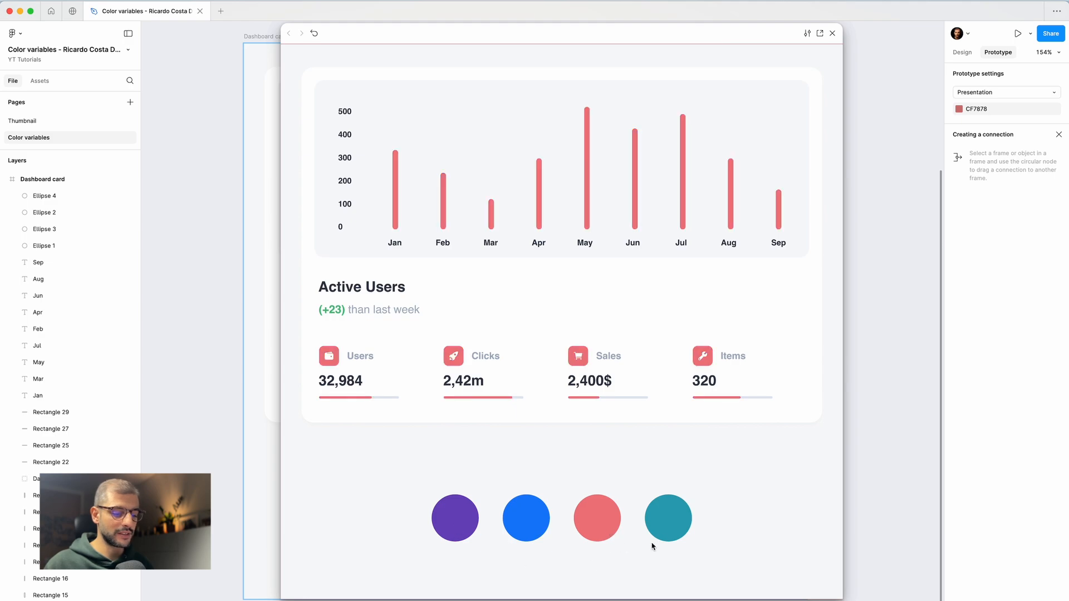